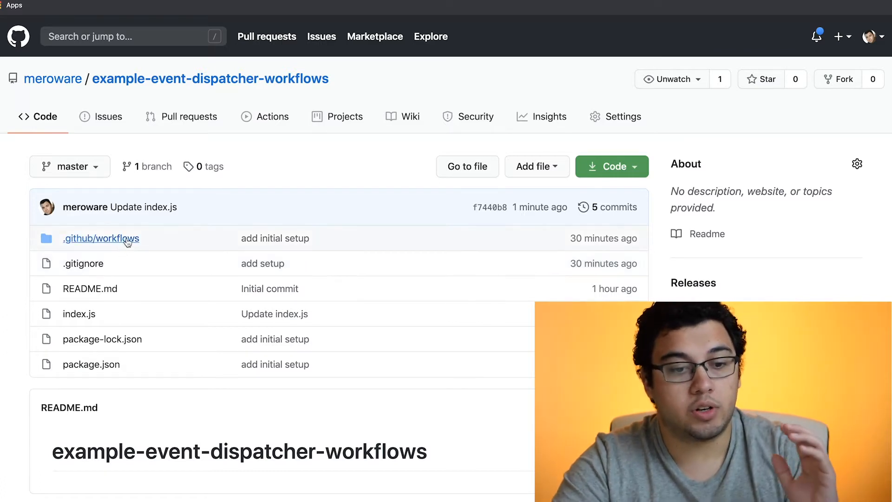
Open ping.yml from .github/workflows and highlight its owner and repo env values.
click(101, 238)
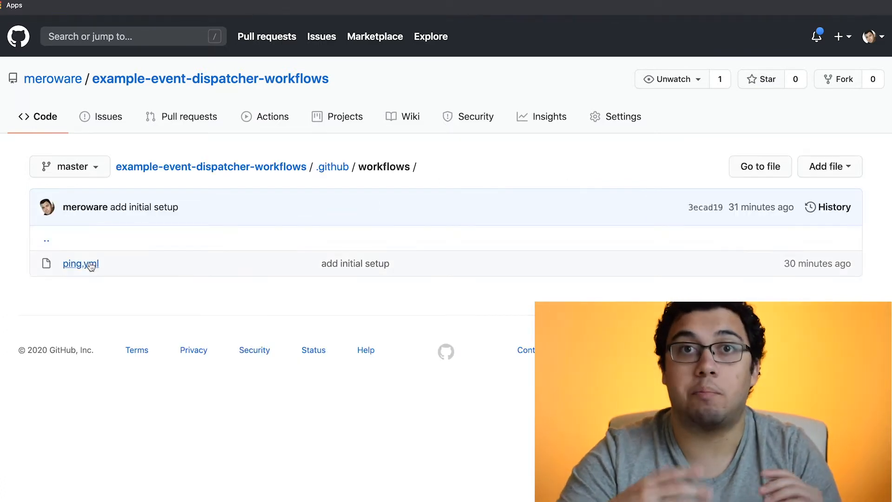
mouse_move(91, 265)
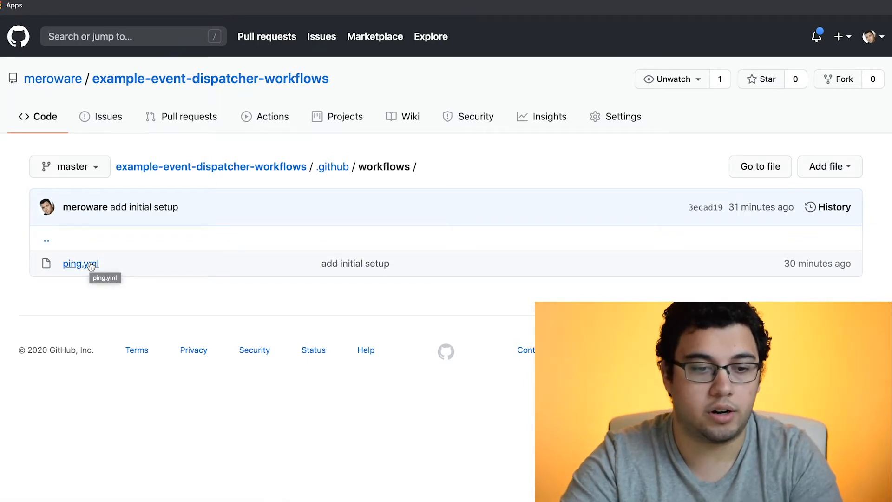
click(80, 264)
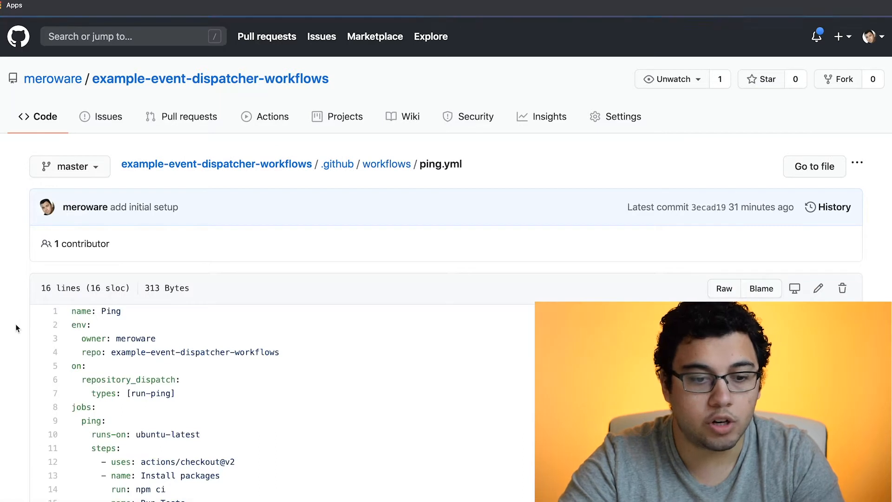
scroll(down, 3)
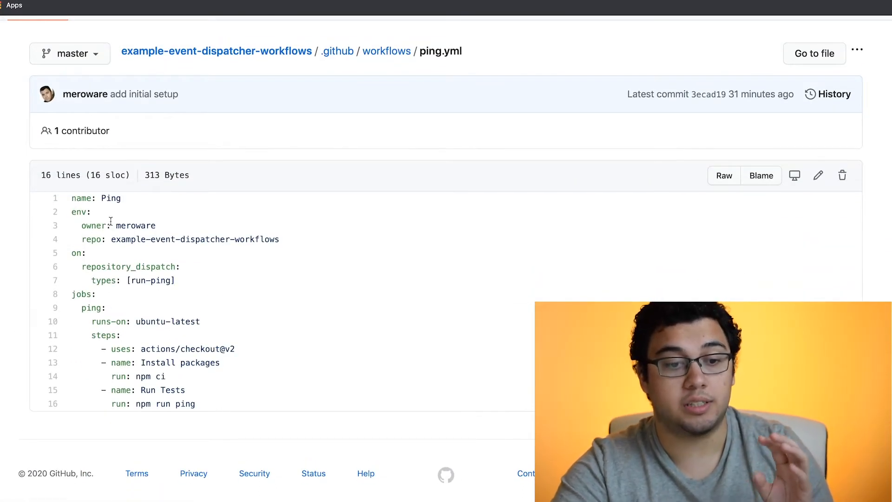
double_click(136, 225)
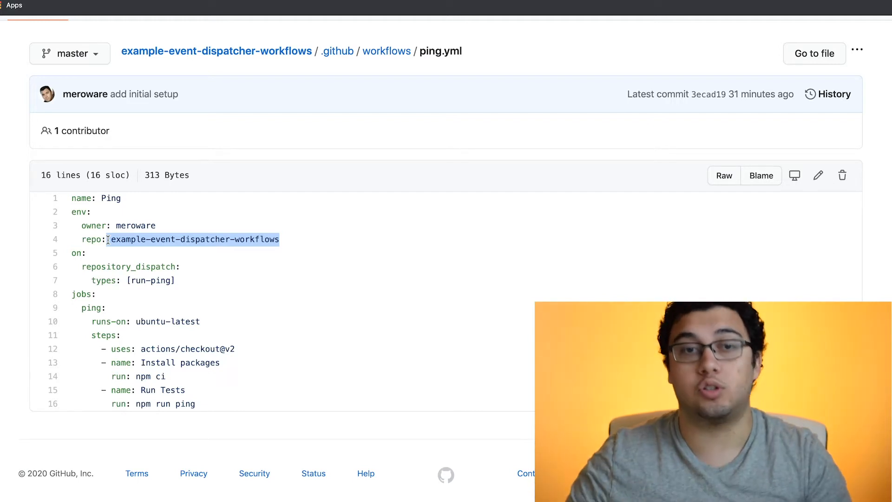
drag(110, 239, 279, 239)
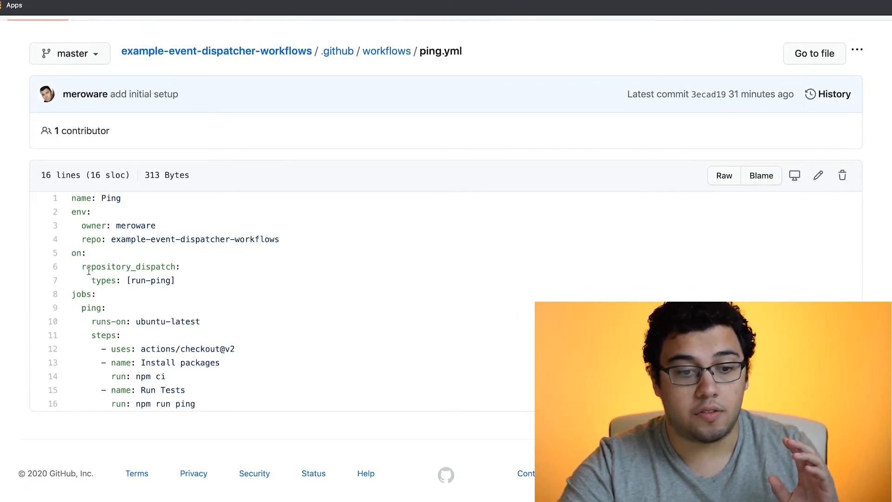
Highlight the repository_dispatch trigger and its run-ping event type.
double_click(126, 266)
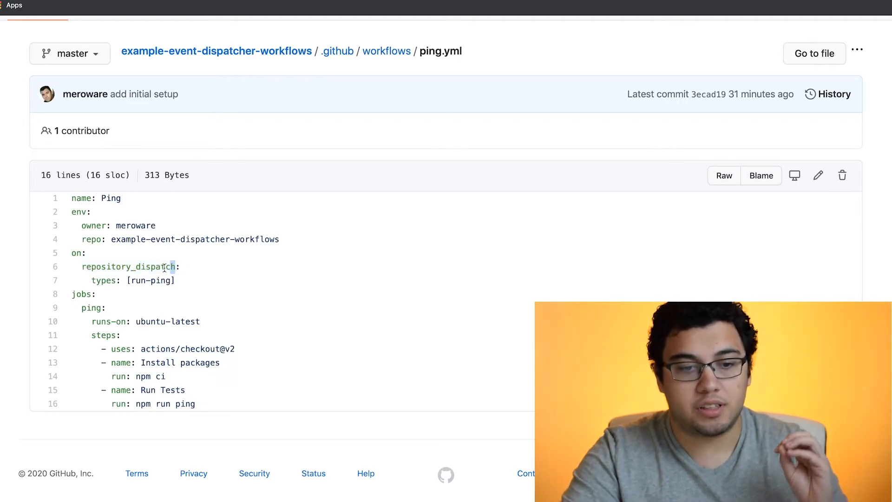
double_click(126, 267)
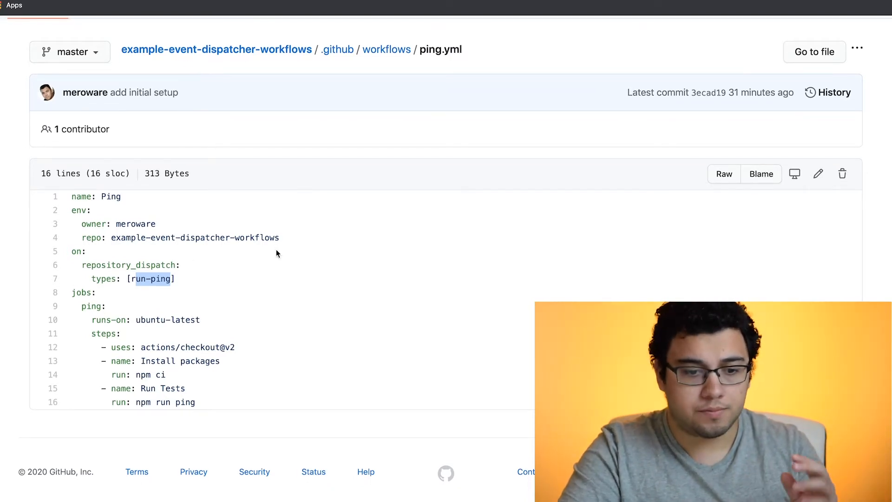
double_click(186, 403)
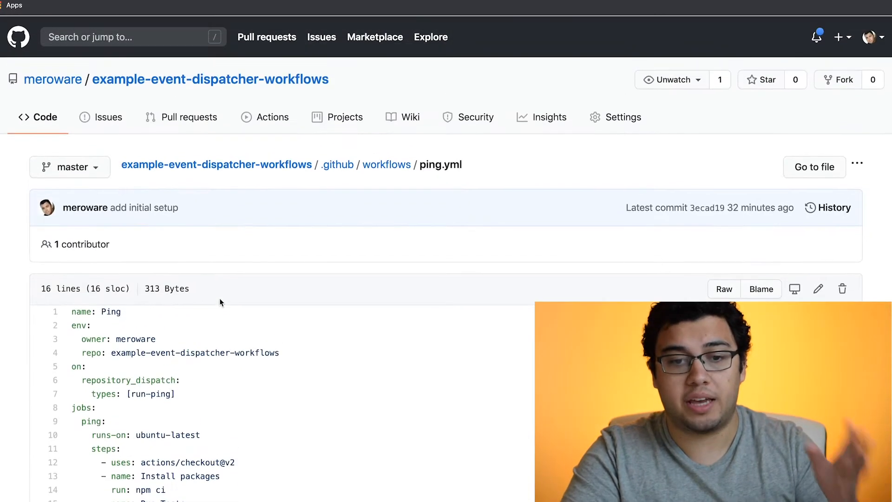
mouse_move(376, 186)
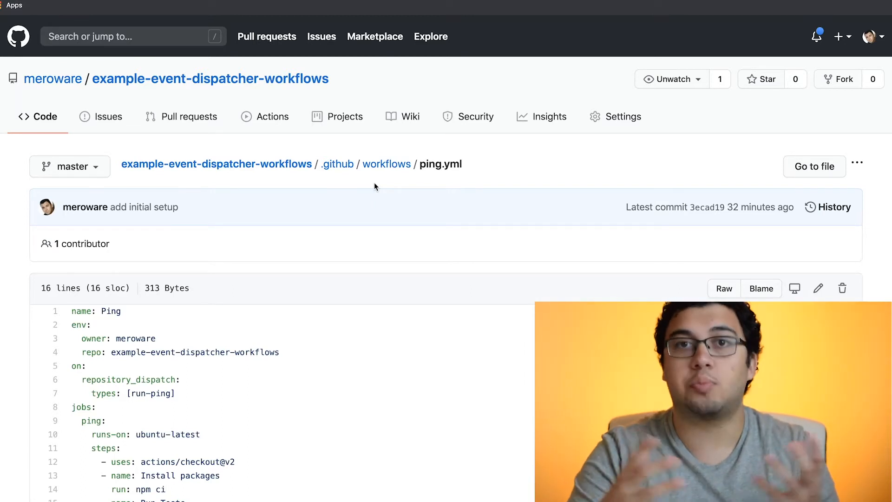
mouse_move(387, 166)
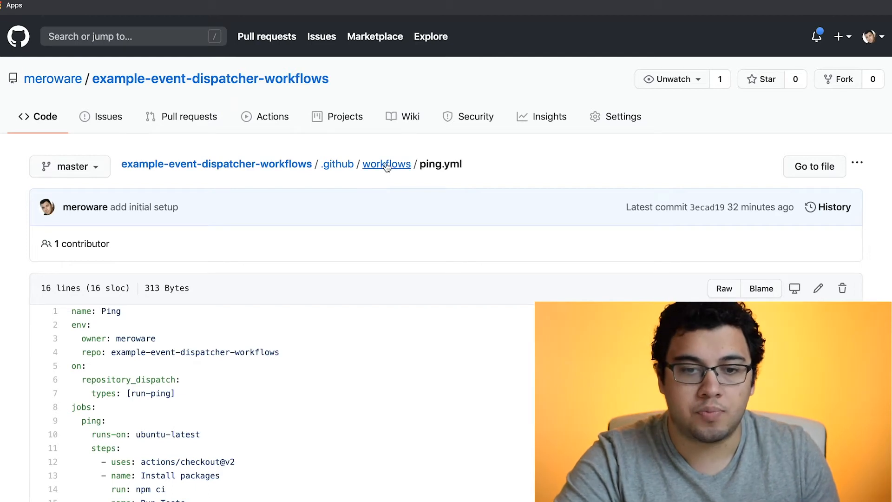
Open index.js from the repository root and highlight the REPO_NAME environment variable.
click(52, 79)
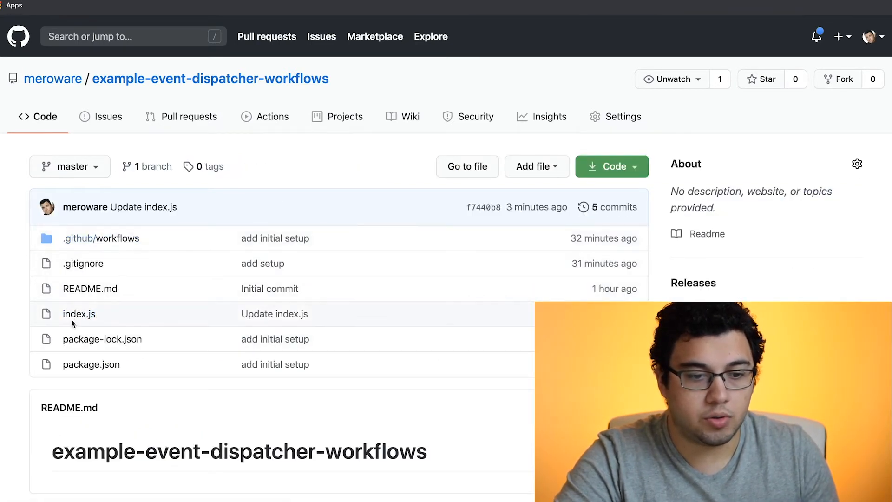
click(79, 314)
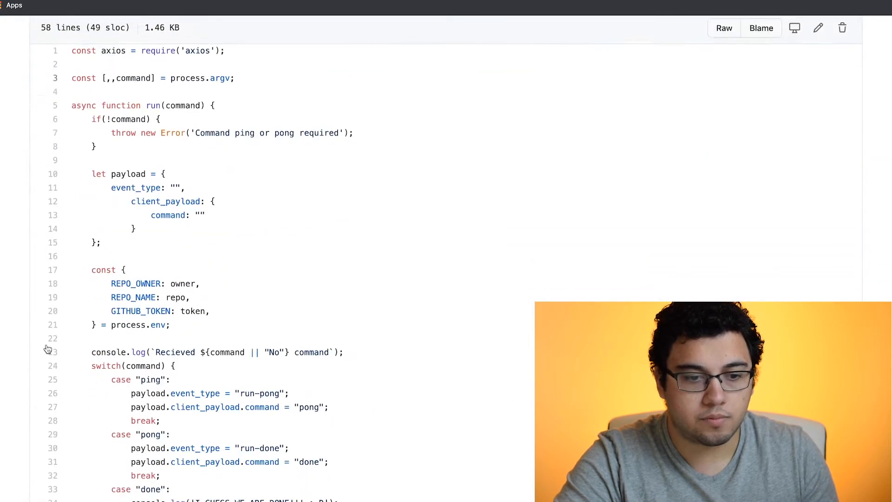
scroll(down, 3)
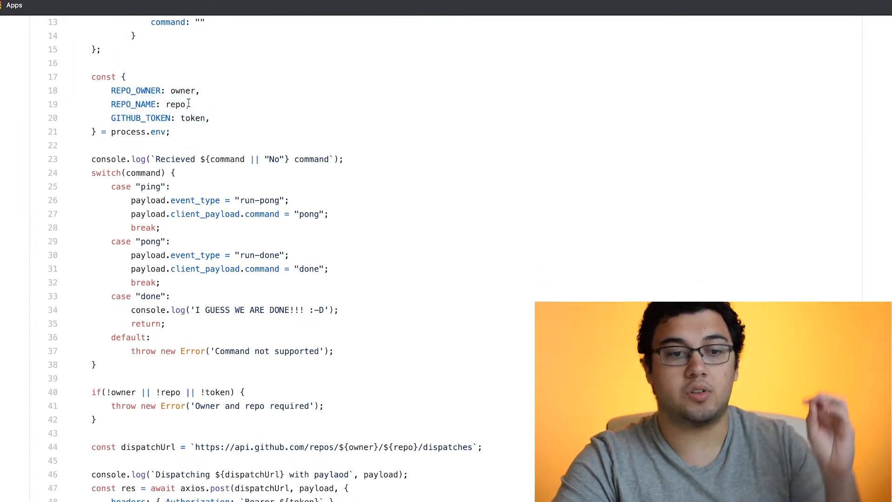
double_click(134, 104)
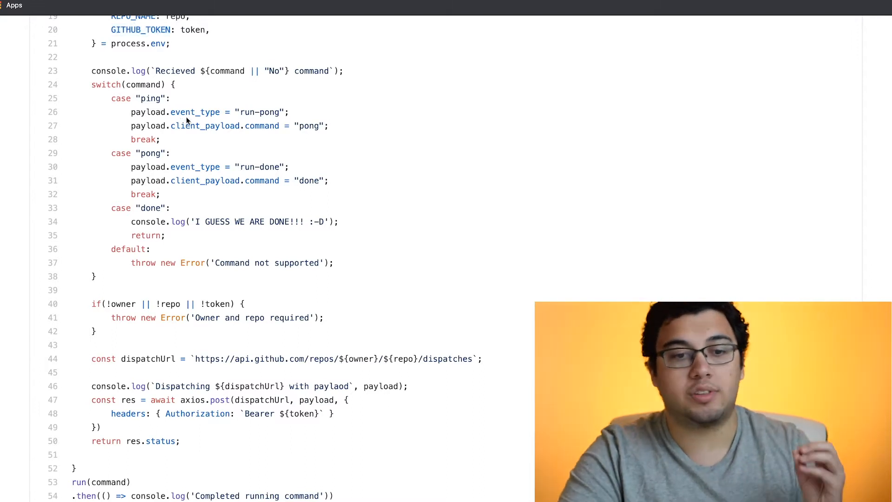
mouse_move(230, 142)
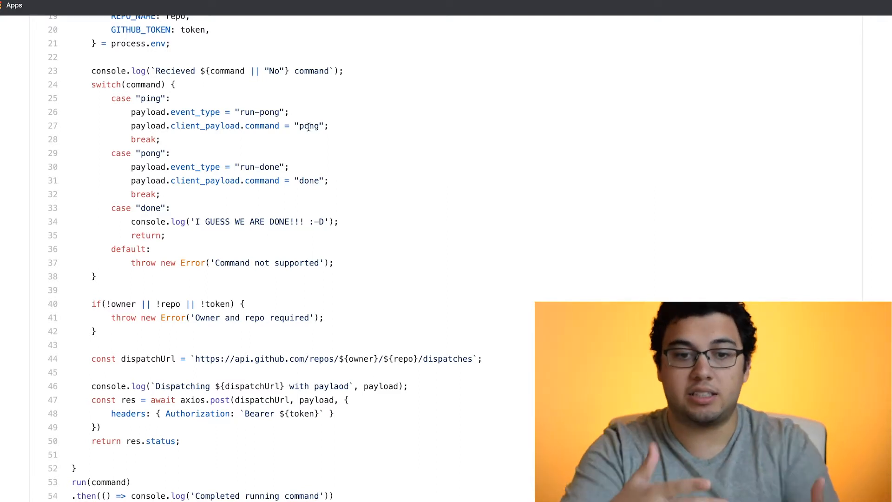
Review the switch logic down to the run-done event type and the dispatch API call.
scroll(down, 3)
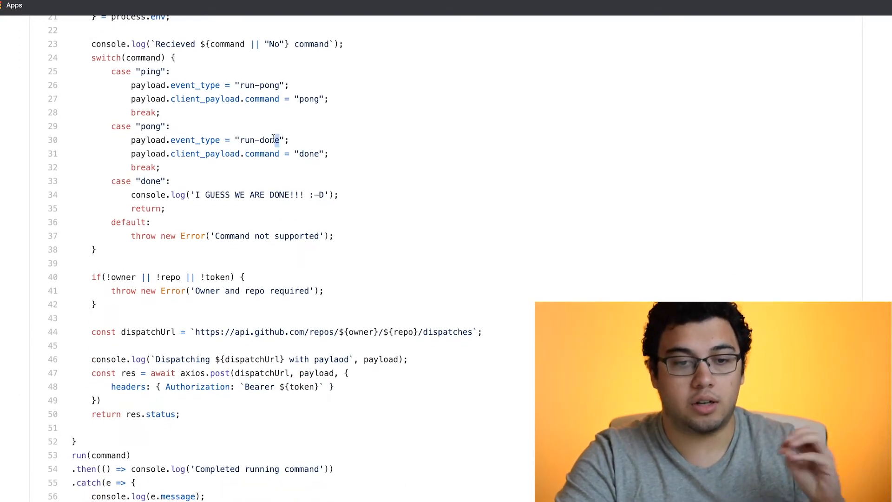
double_click(269, 140)
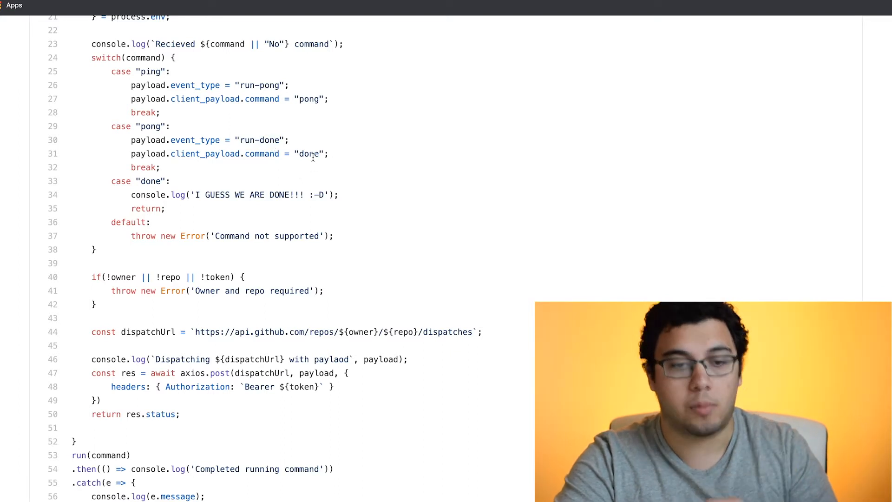
scroll(down, 3)
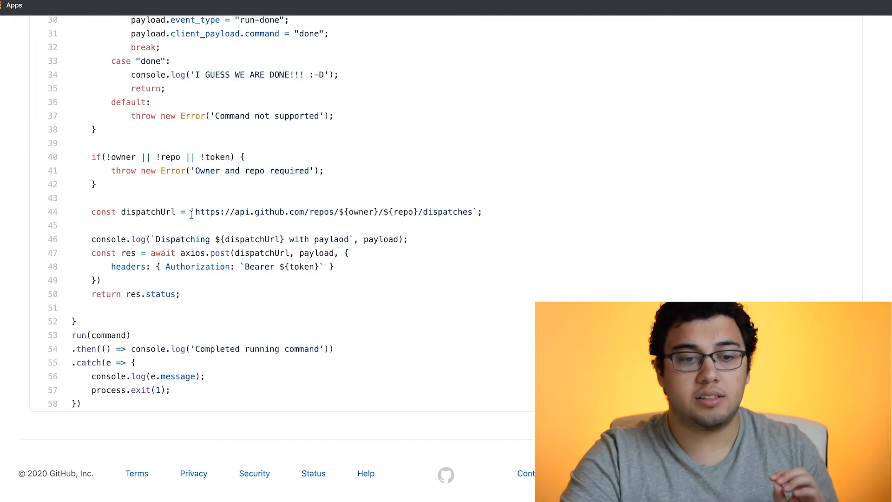
drag(196, 212, 477, 211)
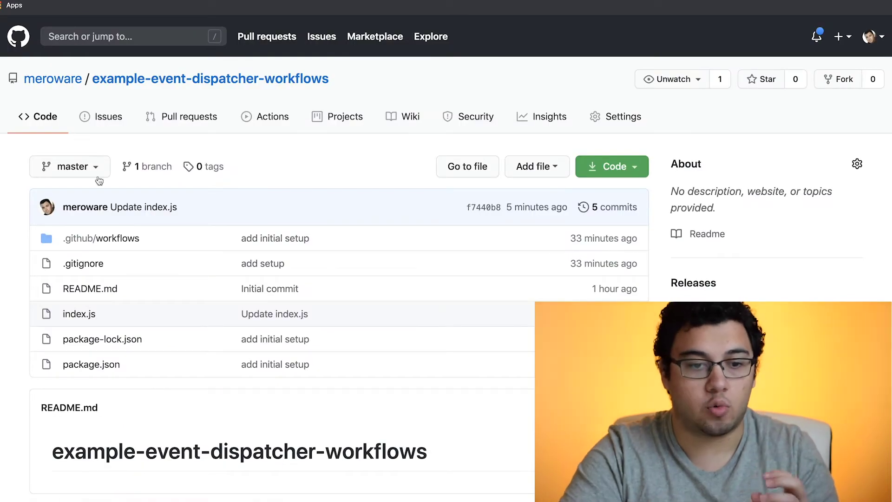
Reopen ping.yml from .github/workflows and highlight the run-ping event type.
click(100, 238)
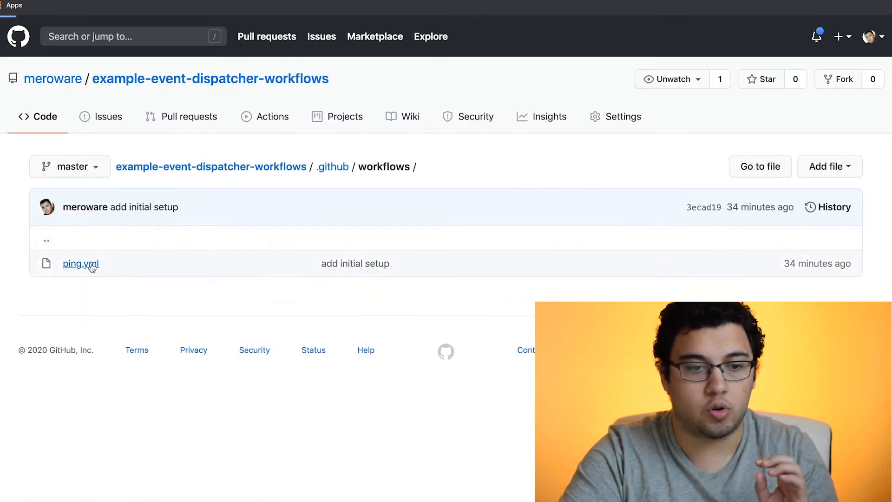
click(80, 264)
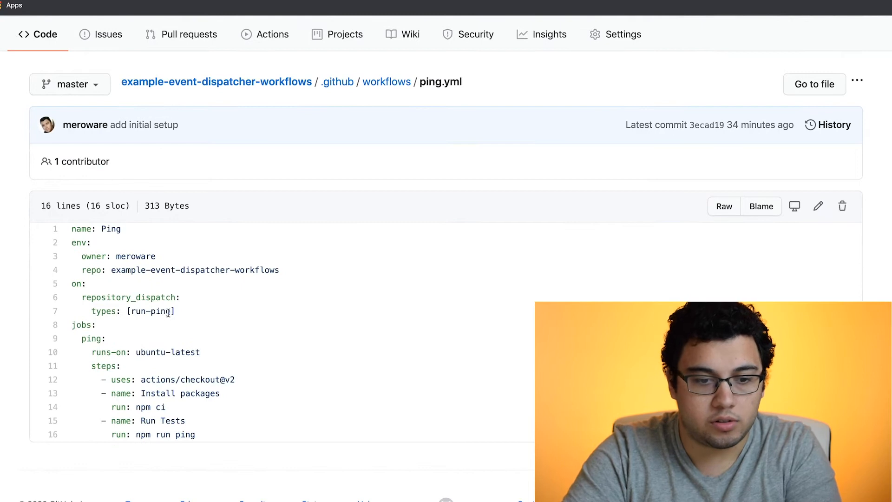
double_click(151, 311)
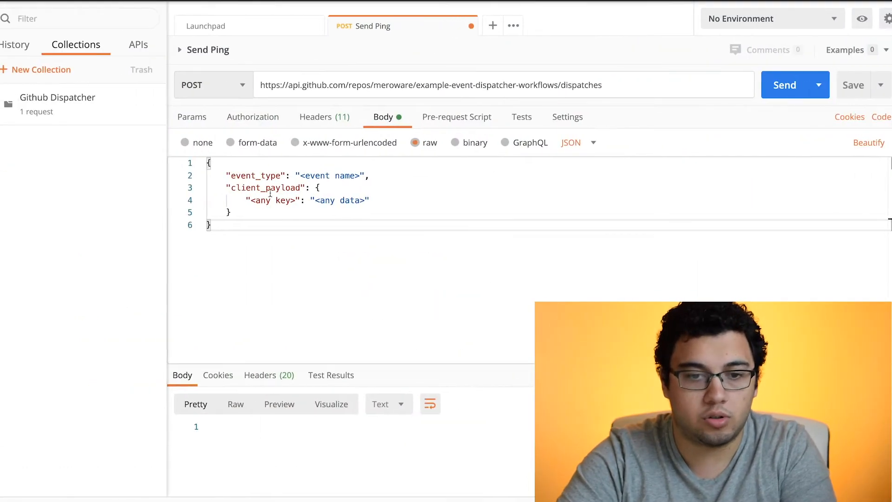
Fill the Send Ping body with event_type run-ping and client payload command "ping".
double_click(330, 175)
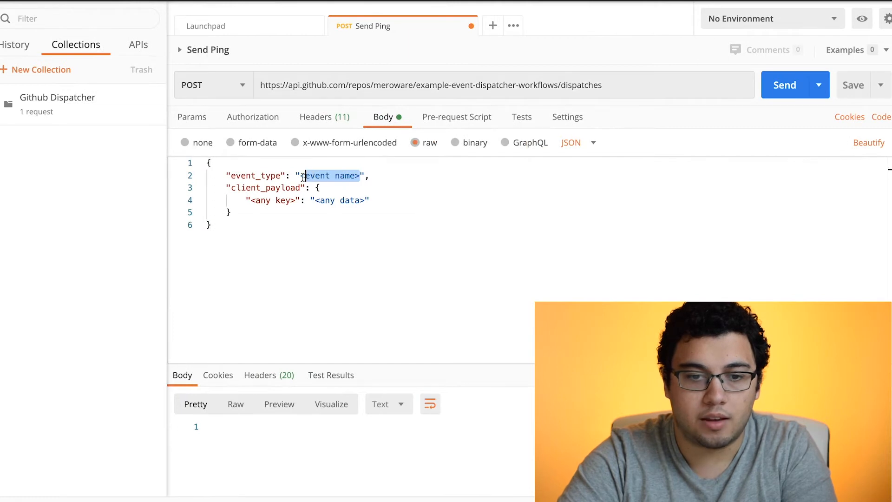
text(run-ping)
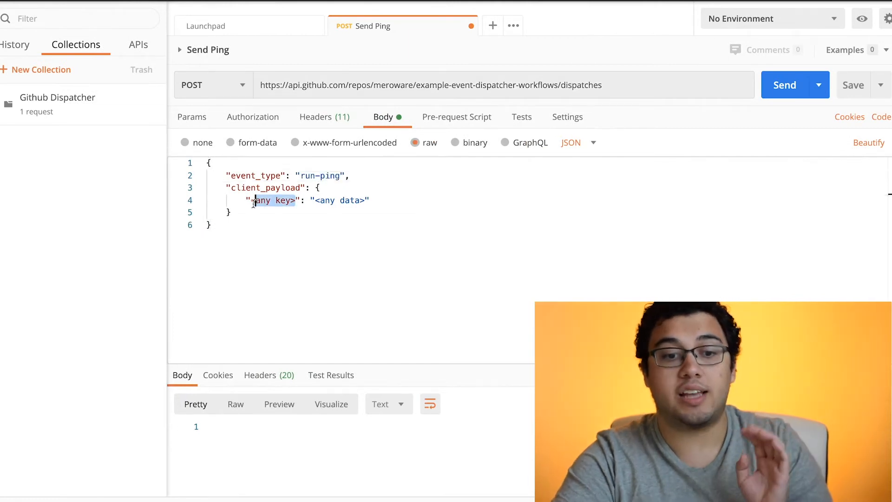
key(Delete)
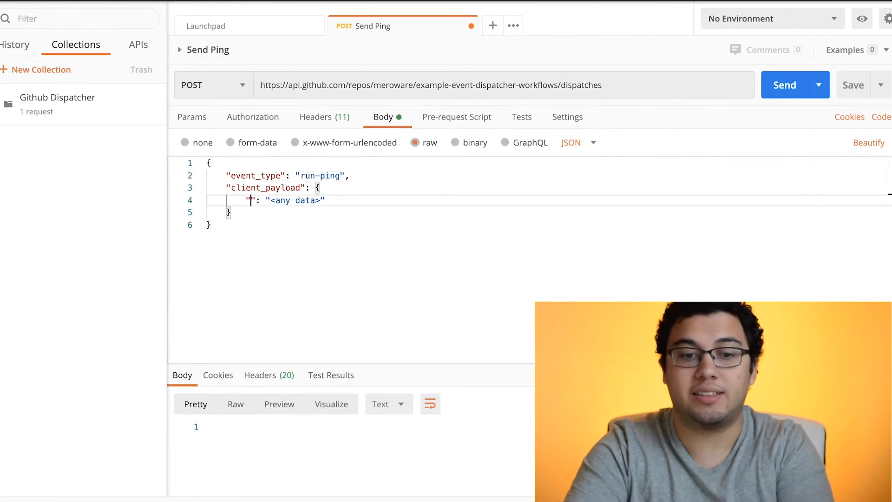
text(command)
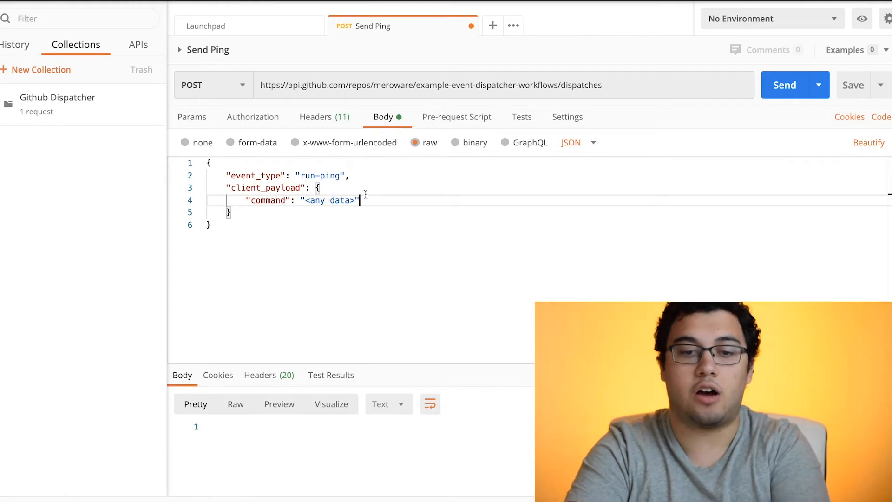
text(,)
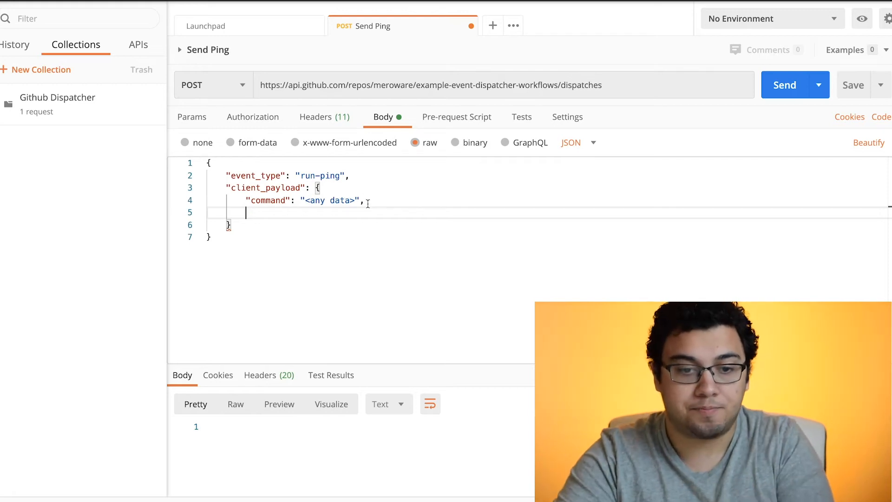
key(Backspace)
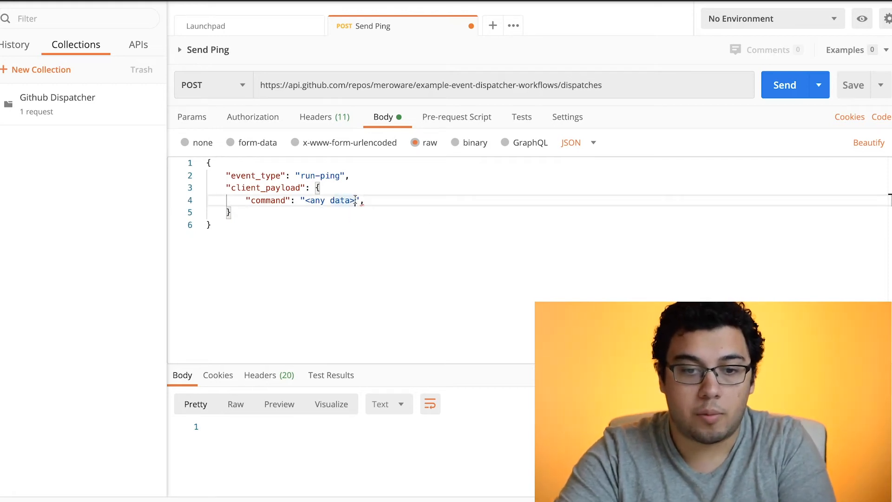
text(pi)
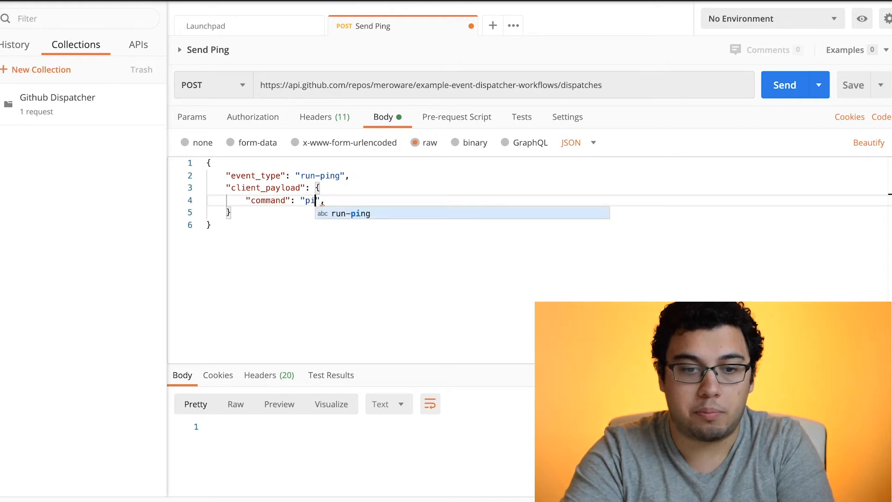
text(ng)
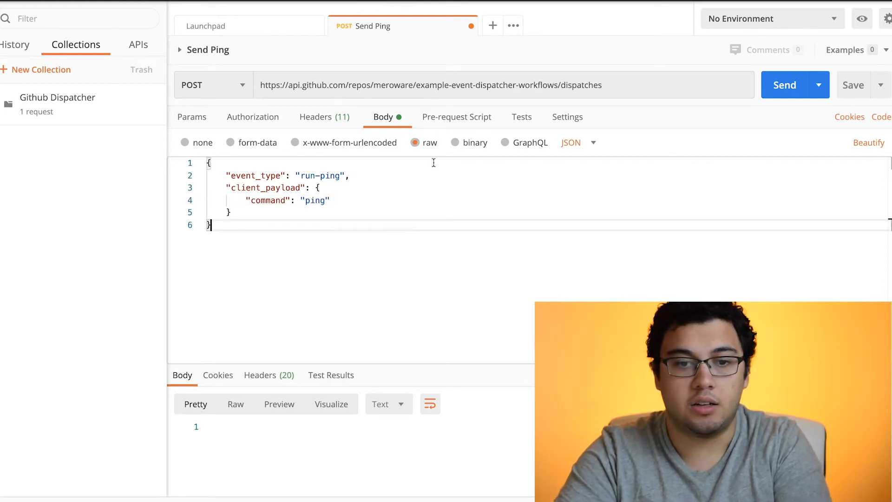
Send the request for 204 No Content and check its Accept header value and body.
click(252, 117)
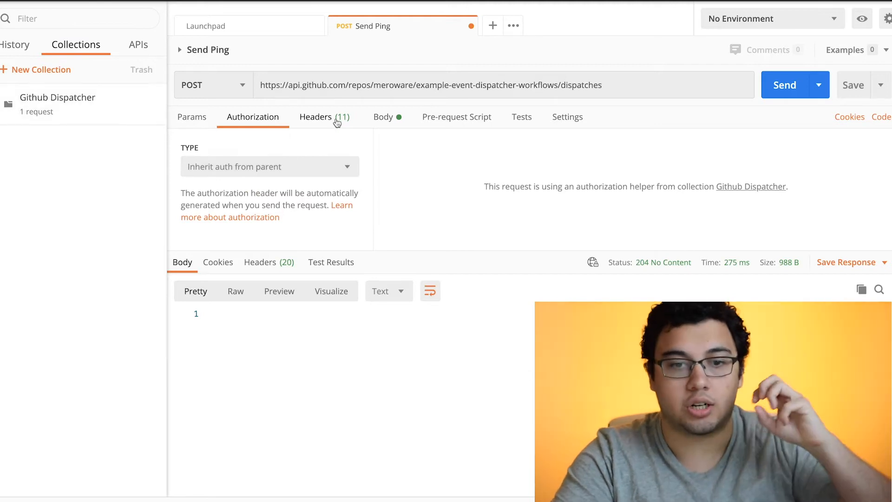
click(316, 117)
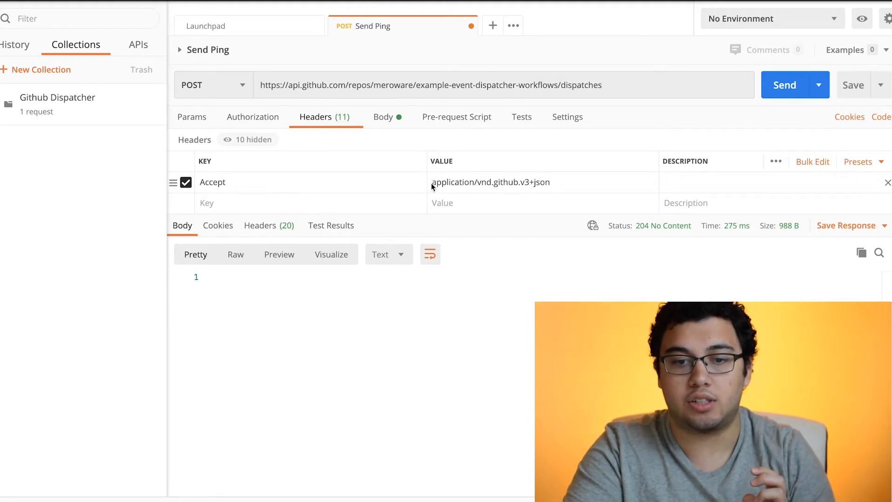
double_click(490, 182)
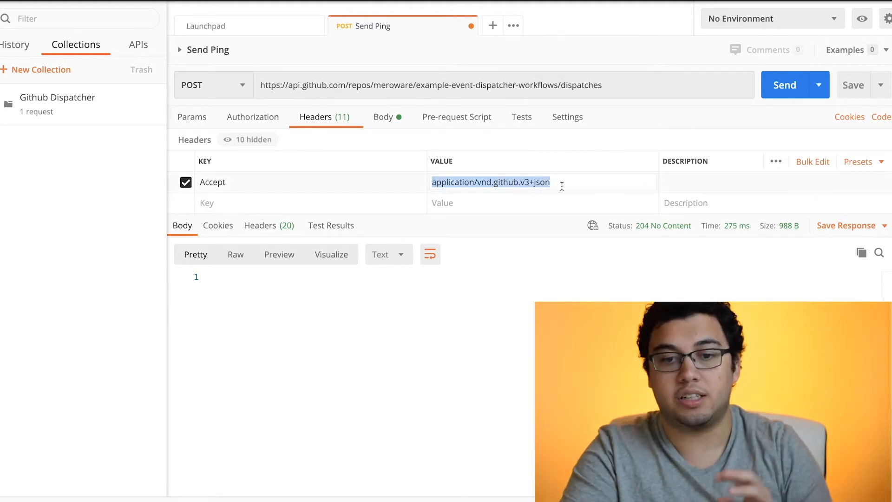
mouse_move(506, 314)
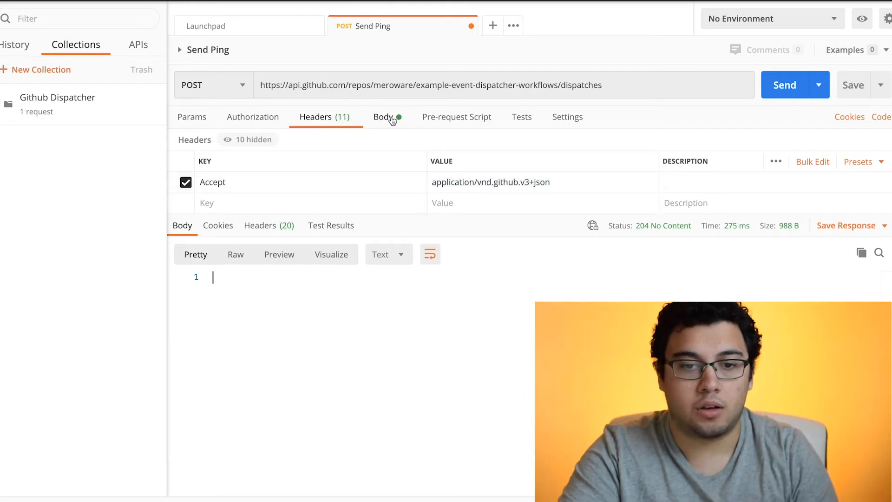
click(786, 85)
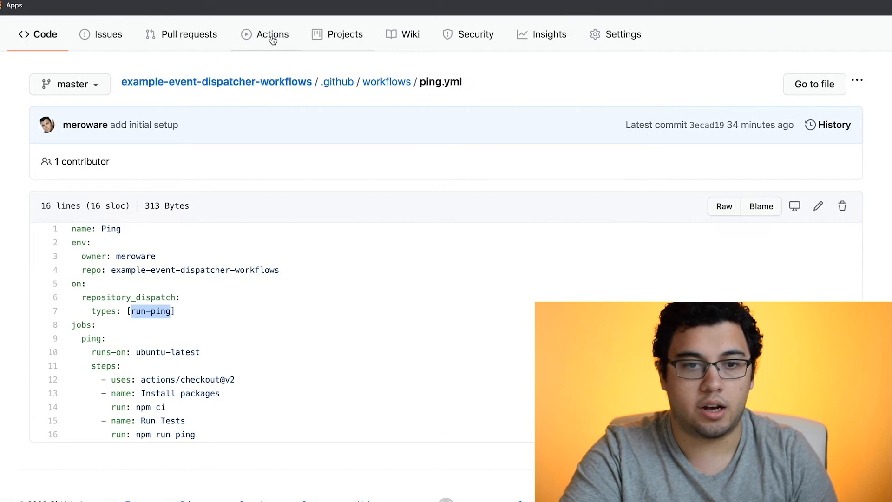
Open the run-ping run's ping job log in Actions, failing with 'Owner and repo required'.
click(272, 34)
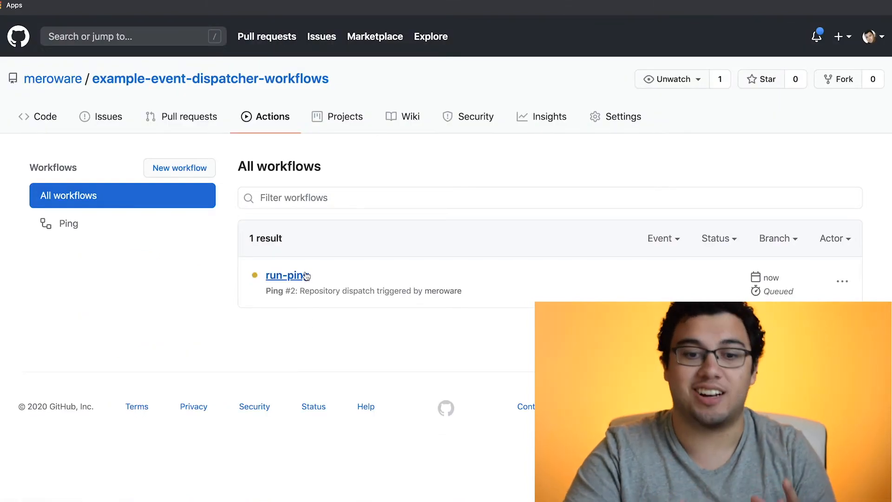
mouse_move(353, 293)
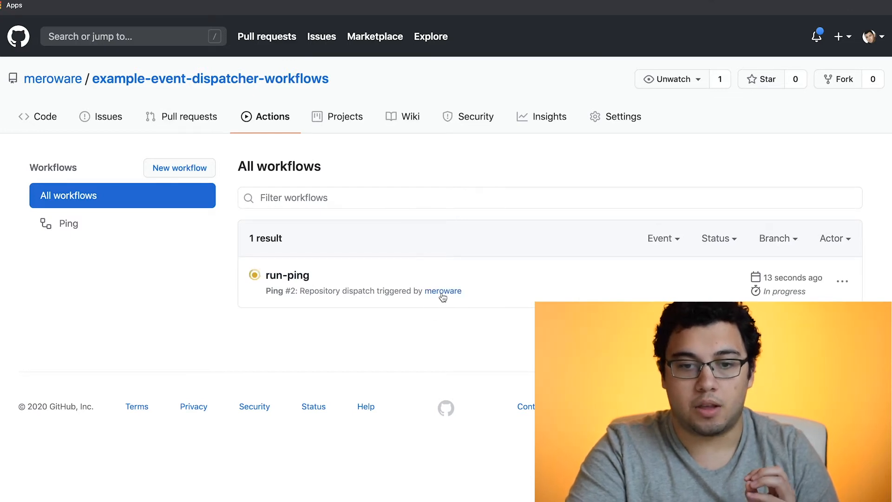
mouse_move(484, 298)
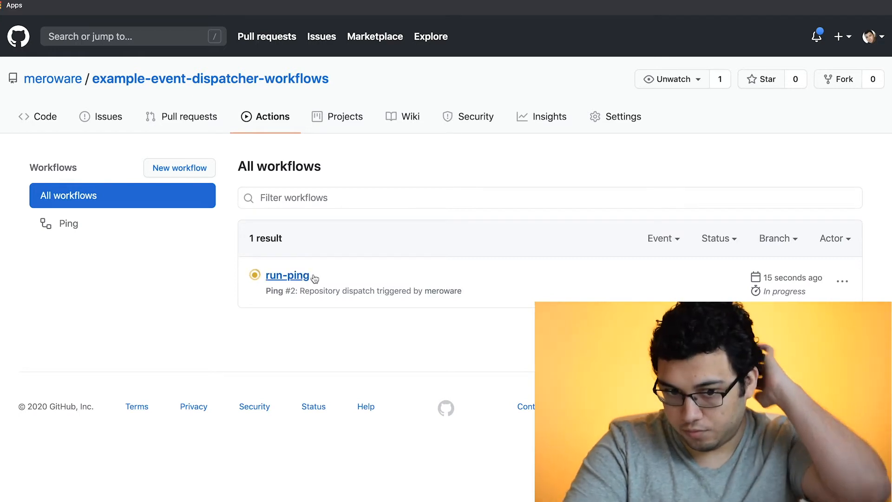
click(287, 275)
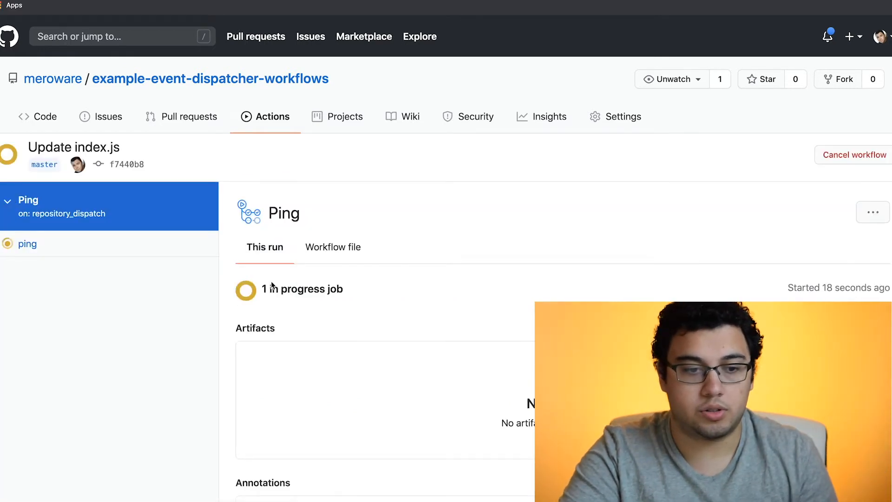
click(27, 244)
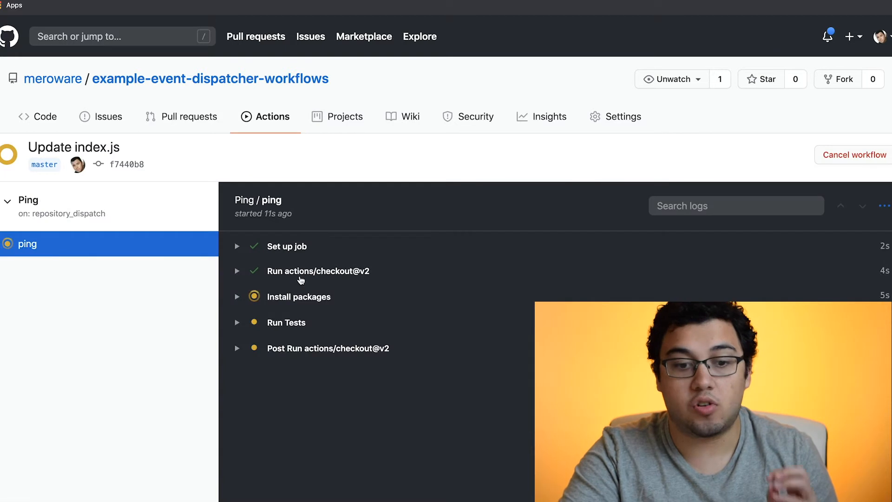
mouse_move(444, 299)
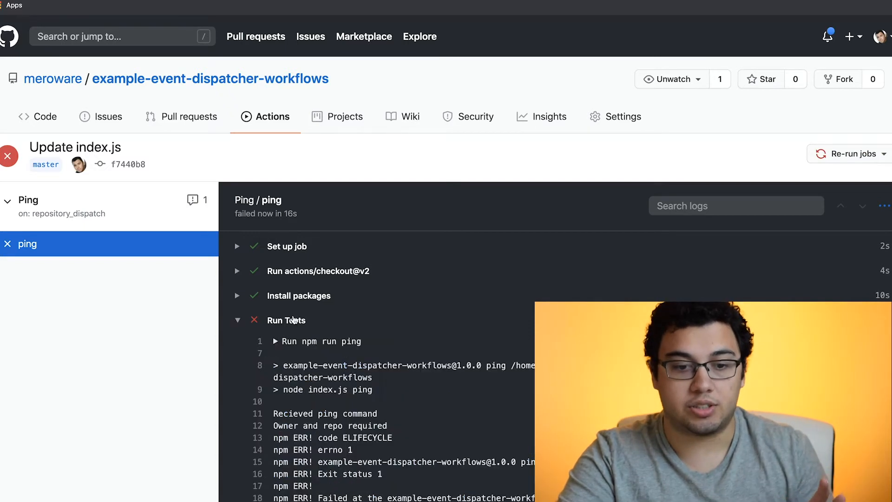
scroll(down, 3)
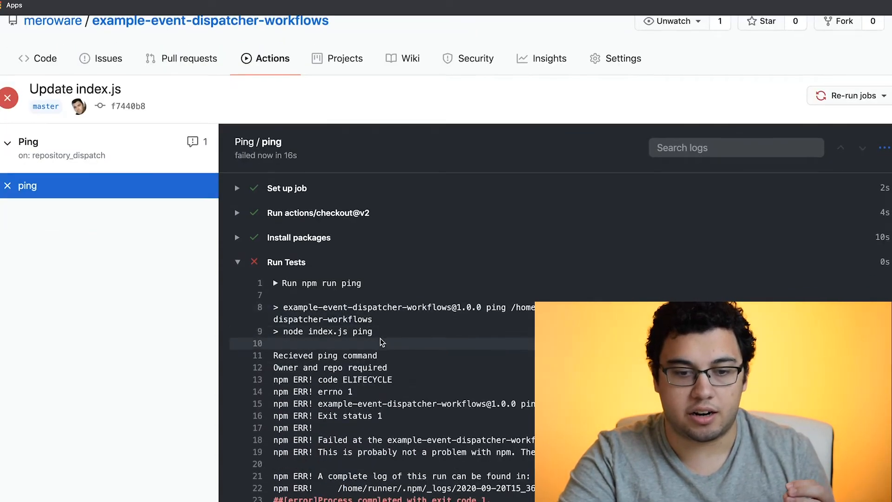
scroll(down, 3)
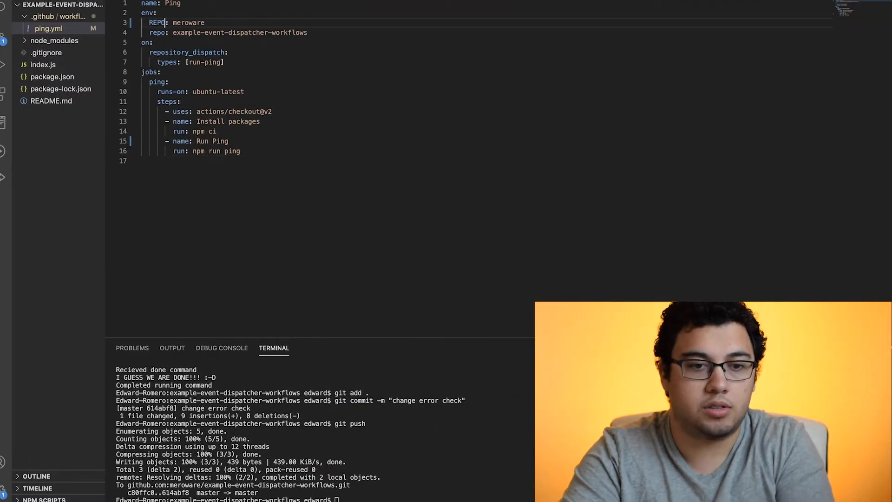
Rename ping.yml's env keys to REPO_OWNER and REPO_NAME, then look at index.js.
text(_OWNER)
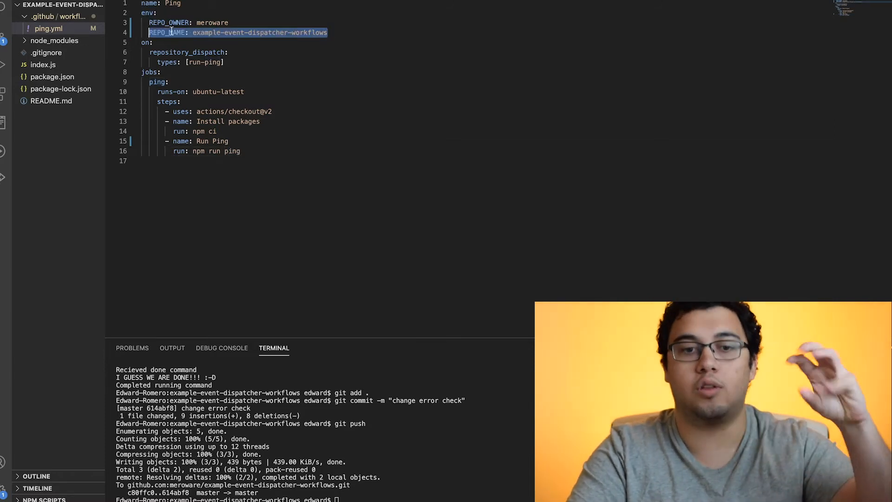
click(242, 151)
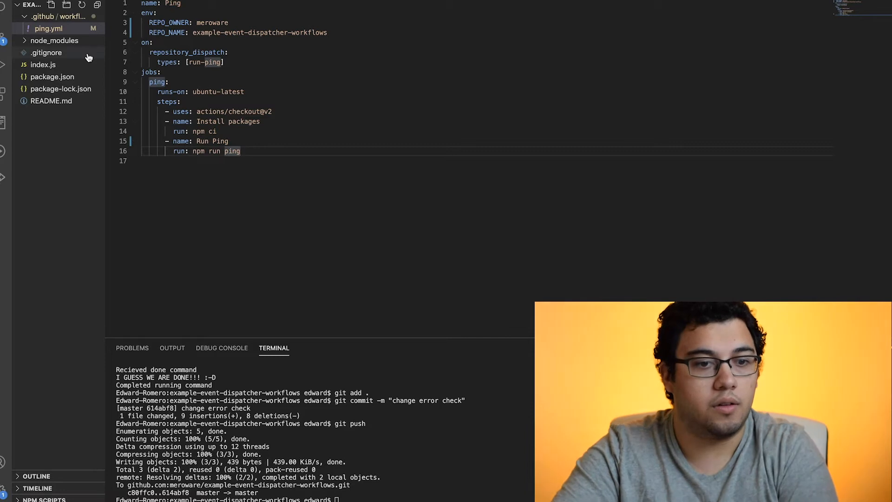
click(39, 64)
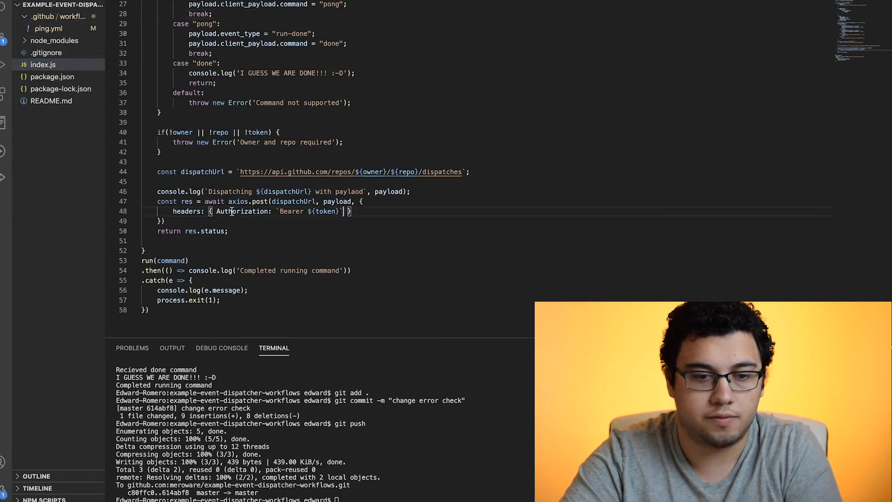
Add an Accept header beside Authorization in index.js's dispatch request headers.
key(Enter)
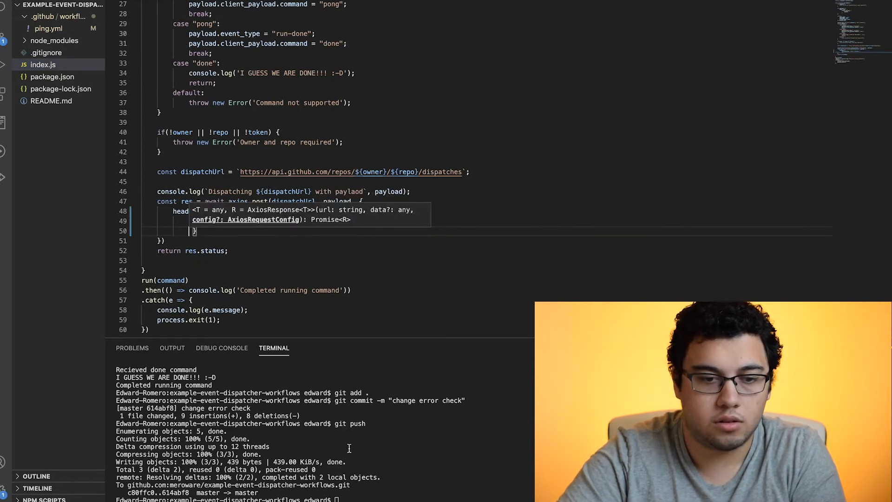
mouse_move(541, 185)
text("A" )
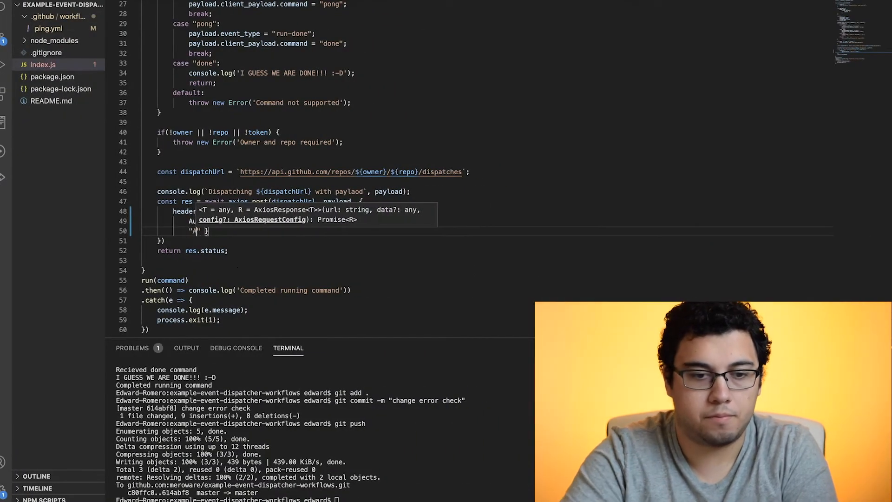
text(Accp)
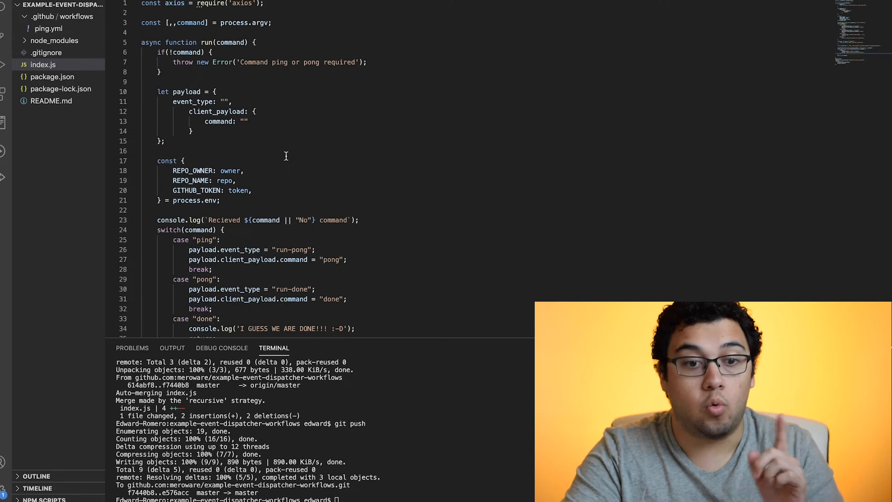
Add GITHUB_TOKEN to ping.yml's env with a ${{ secrets... }} expression value.
double_click(195, 190)
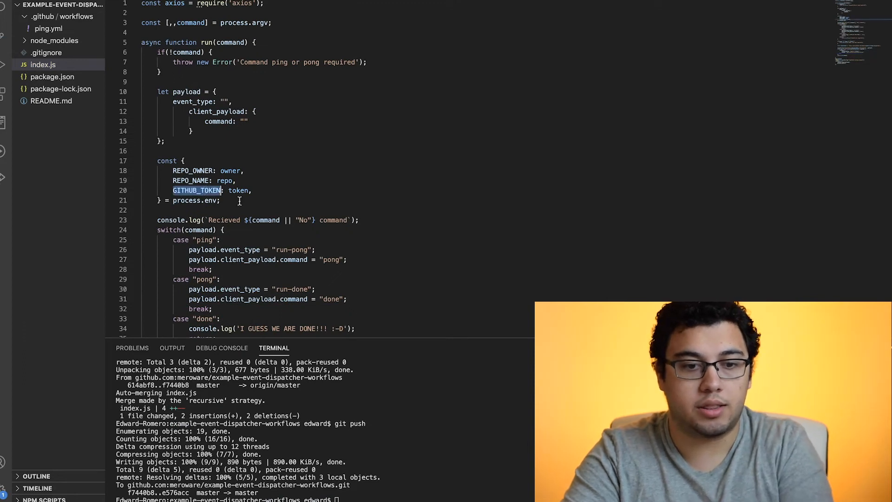
mouse_move(285, 206)
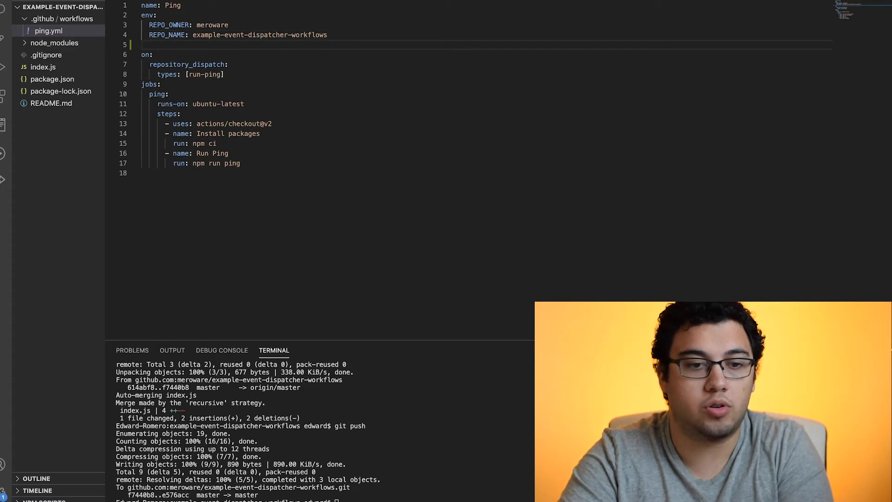
text(GITHUB_TOKEN:)
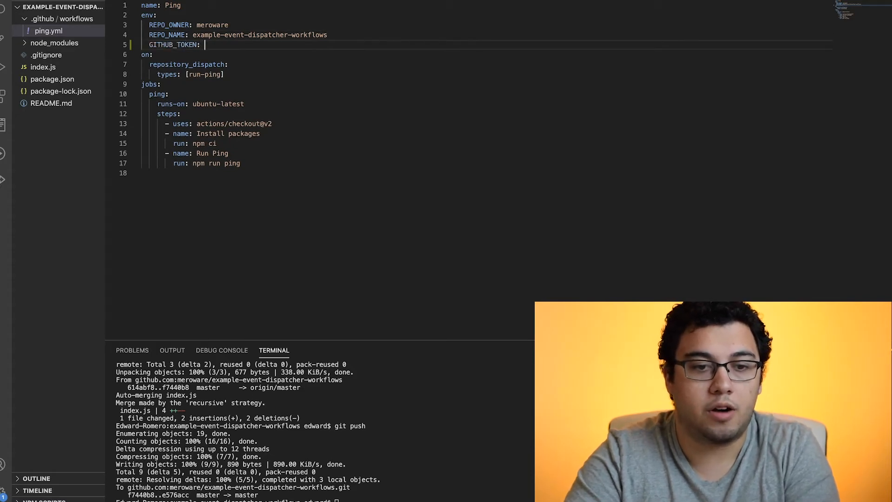
click(35, 67)
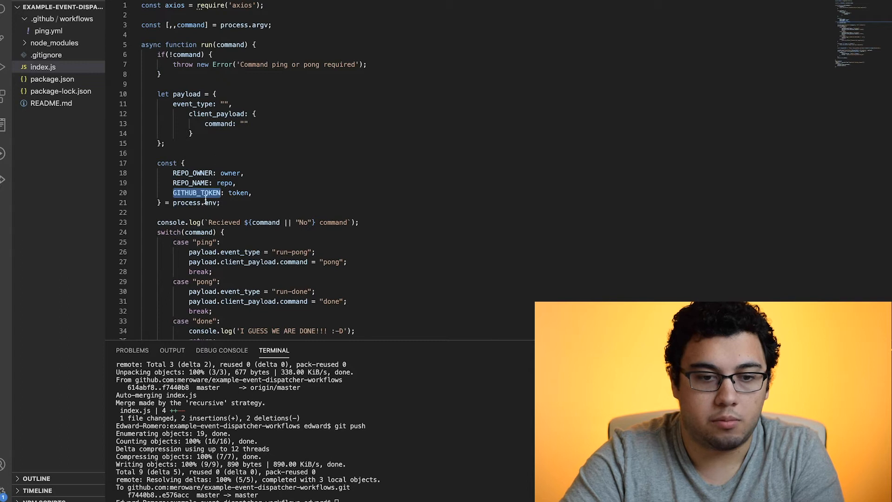
click(43, 30)
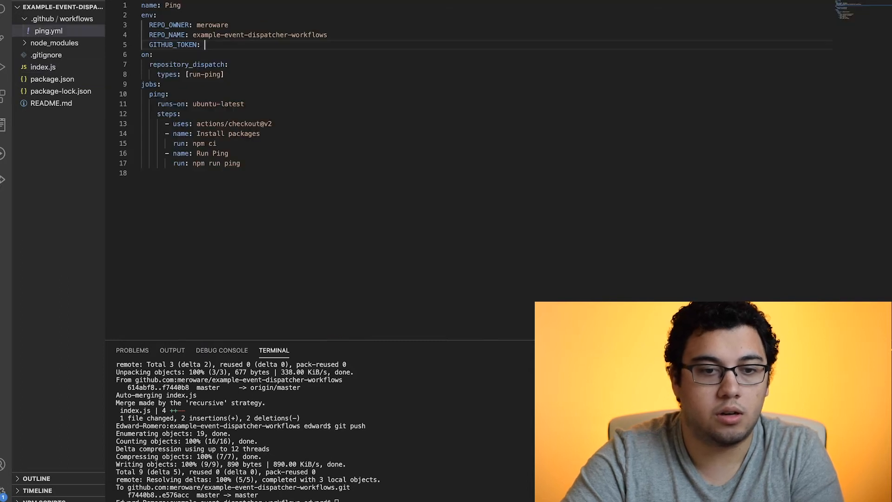
click(223, 44)
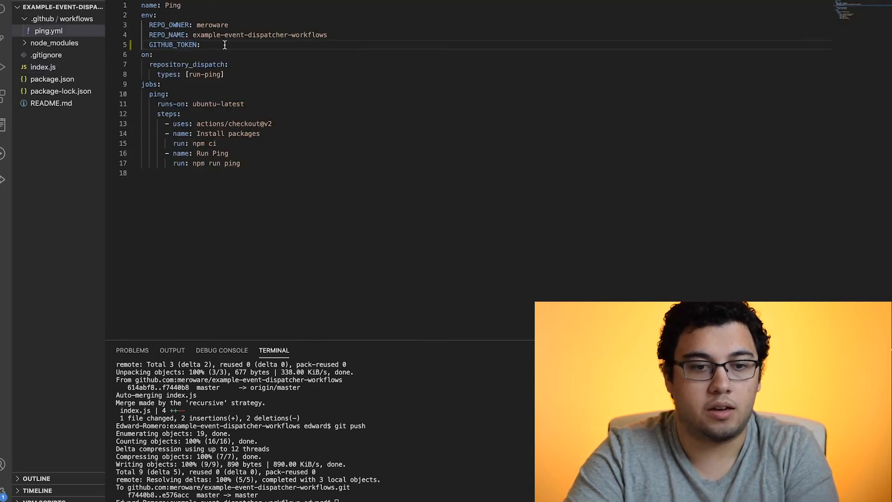
text(${{ sec}})
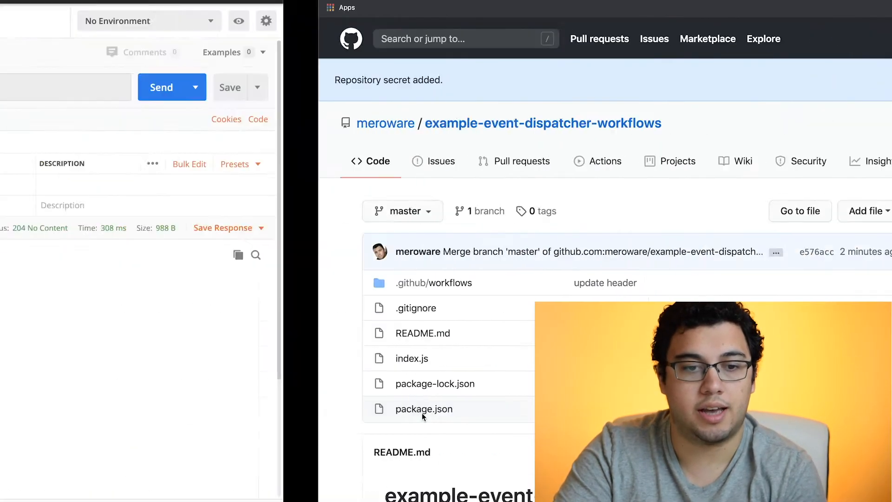
Open the newest run-ping job log and expand Run Ping, showing it dispatching run-pong.
click(795, 88)
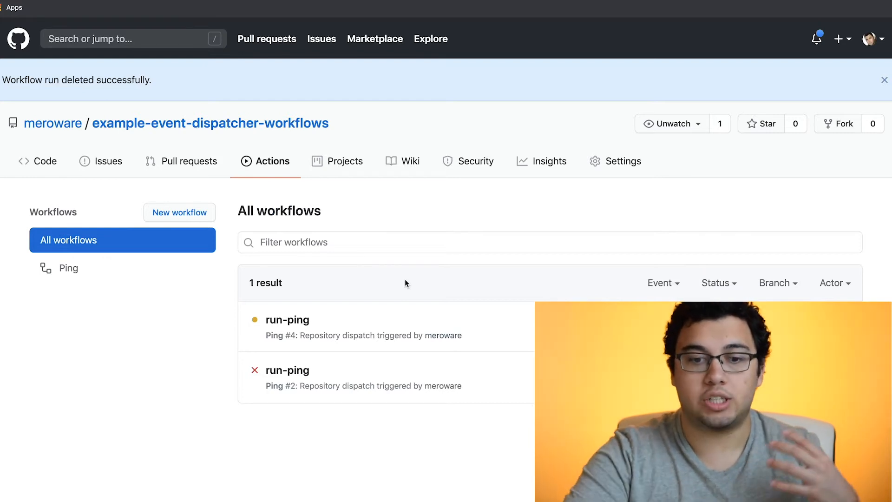
click(288, 320)
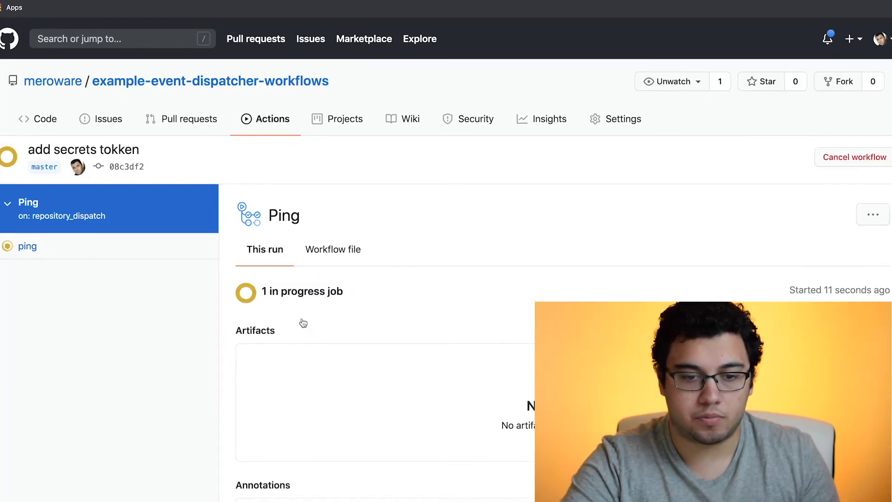
click(27, 245)
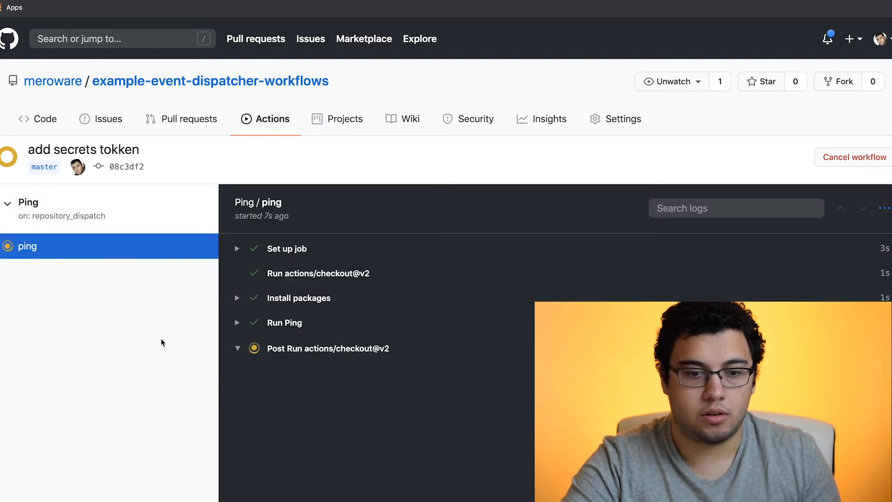
click(284, 322)
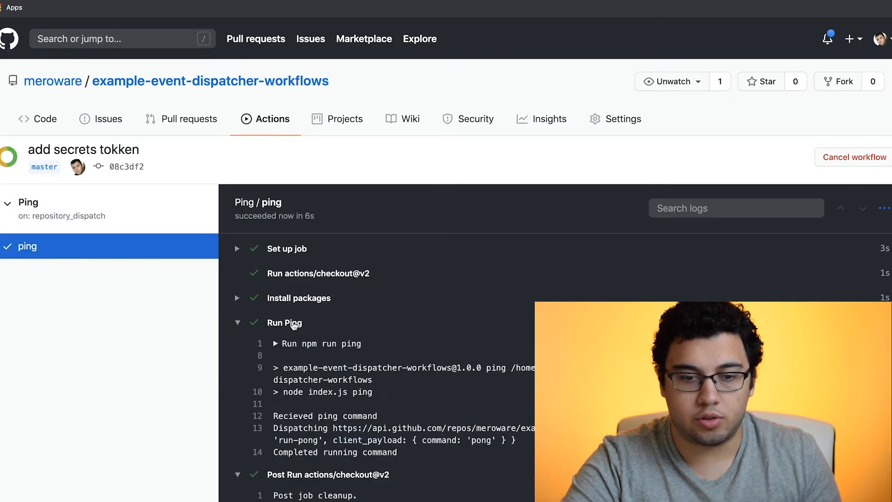
scroll(down, 3)
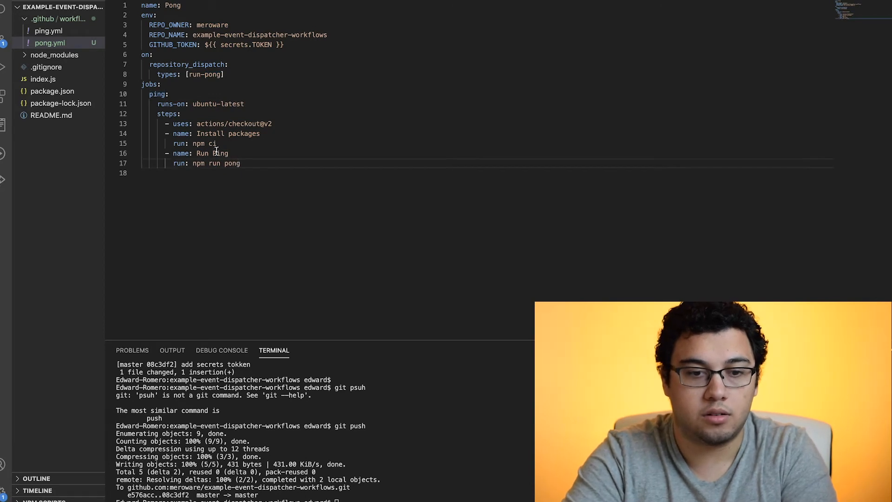
Name the pong.yml step Run Pong and return to index.js's pong case.
text(Pong)
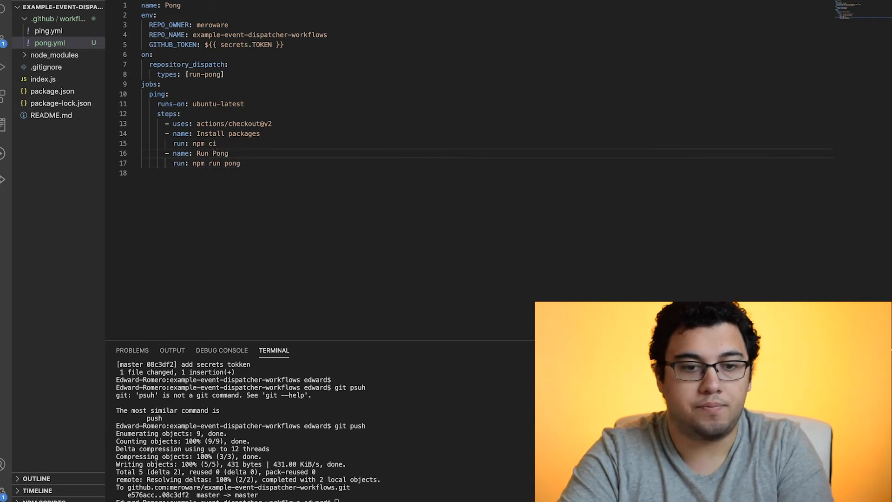
click(39, 79)
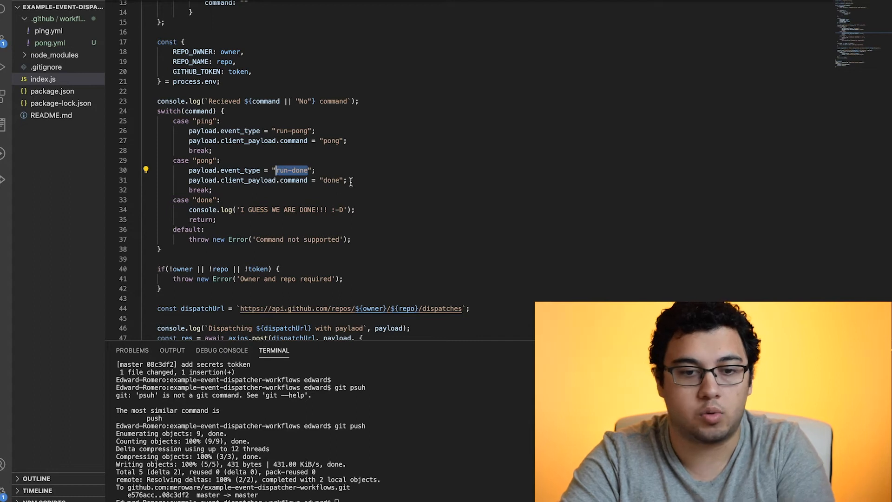
Duplicate pong.yml and rename the copy to done.yml.
click(43, 42)
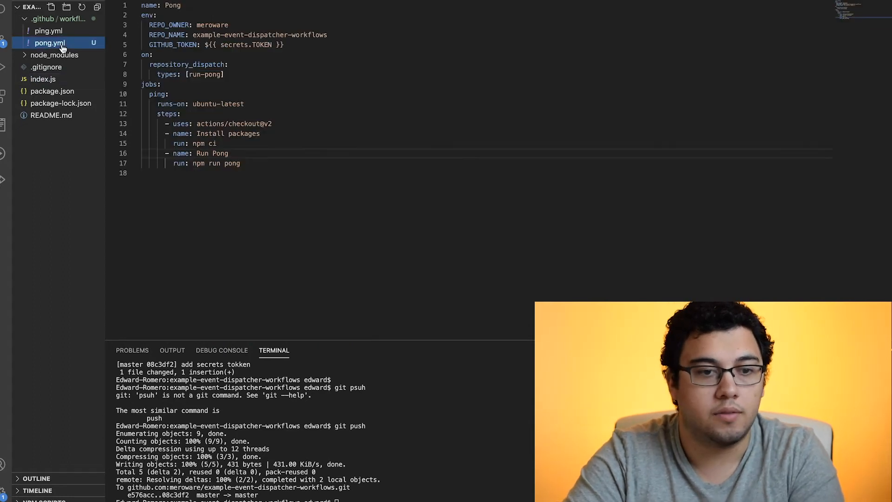
right_click(47, 56)
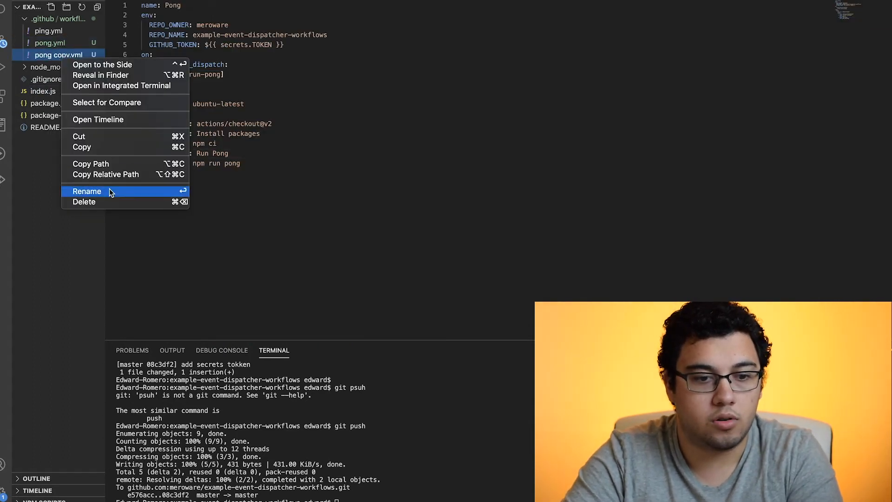
click(88, 191)
text(done)
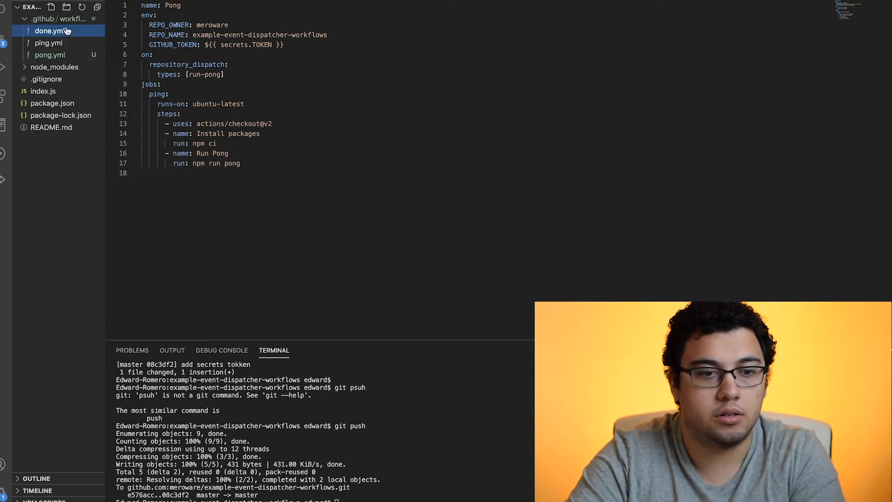
text(Done)
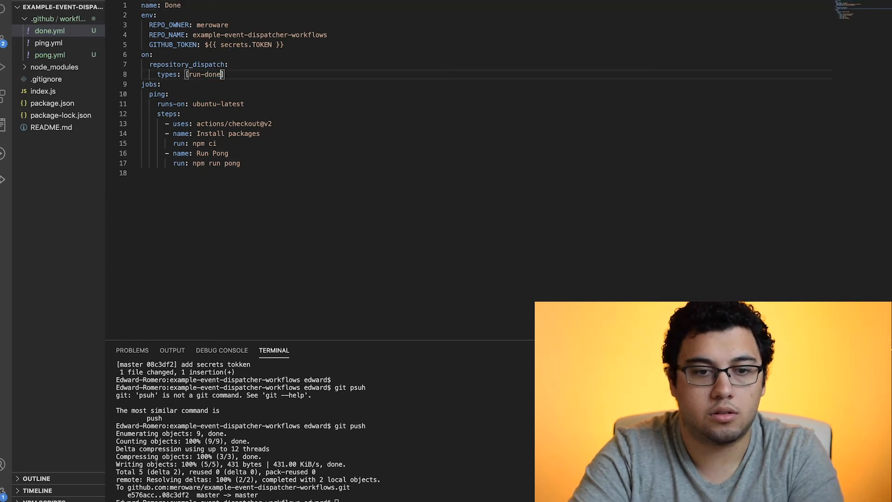
Change the copied workflow to Done/run-done running npm run done, then return to index.js.
double_click(221, 153)
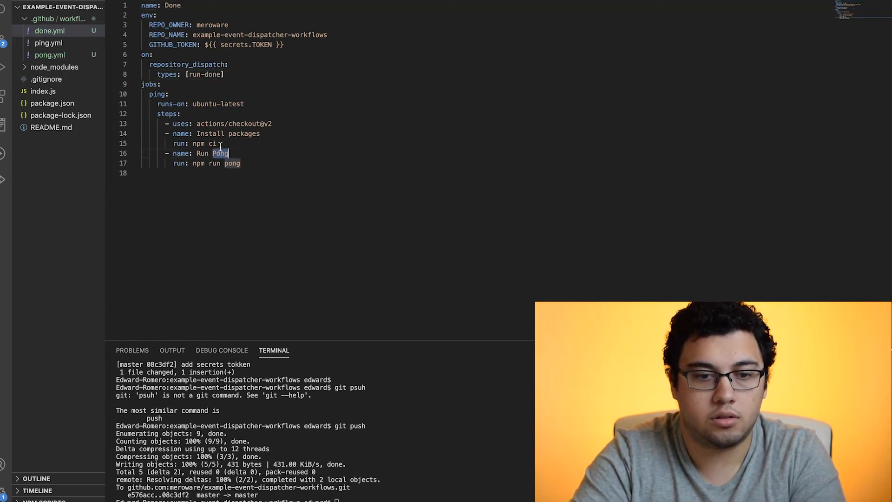
text(Done)
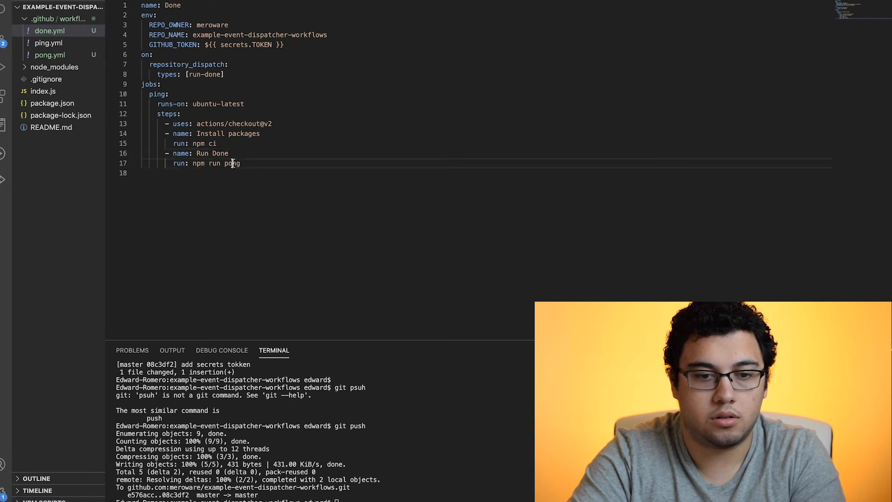
text(done)
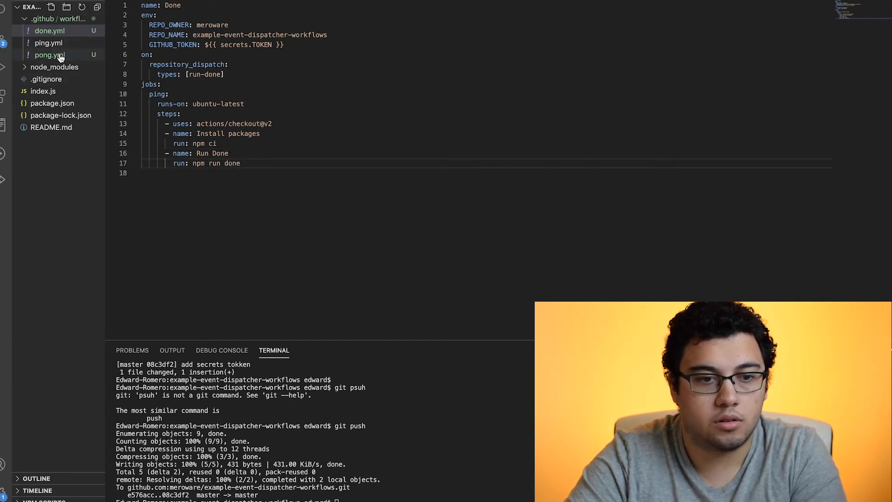
click(37, 91)
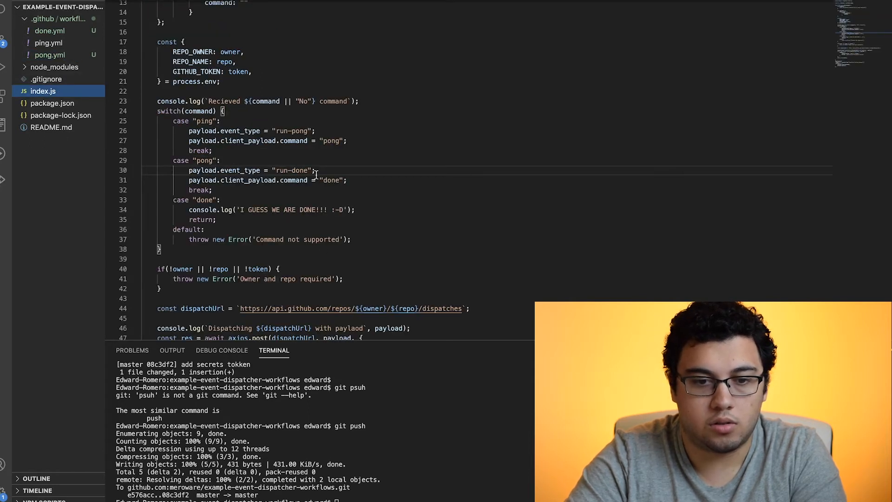
Scroll index.js to review the pong case that dispatches the run-done event.
scroll(down, 3)
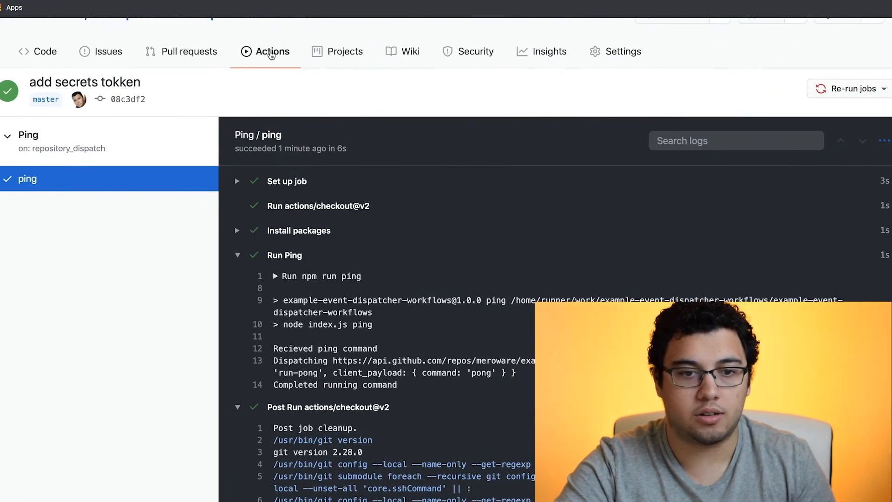
Inspect the queued run-ping run's ping job and Run Ping output, then return to the runs list.
click(271, 52)
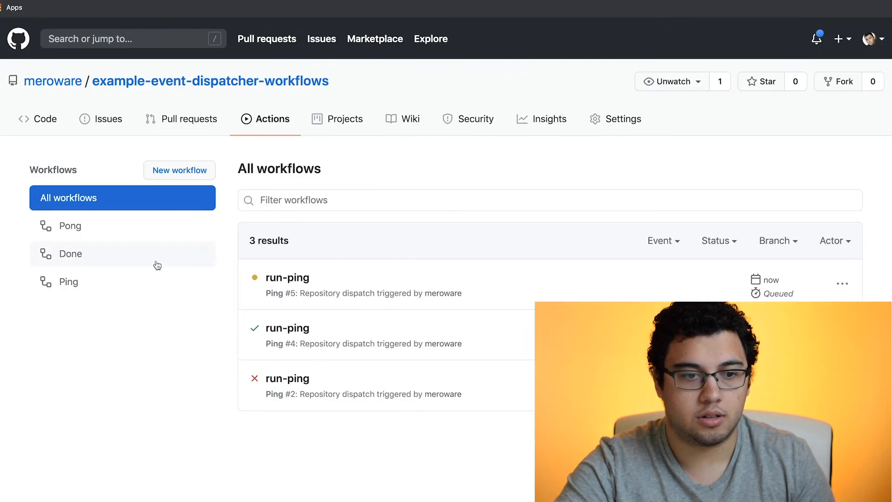
click(287, 277)
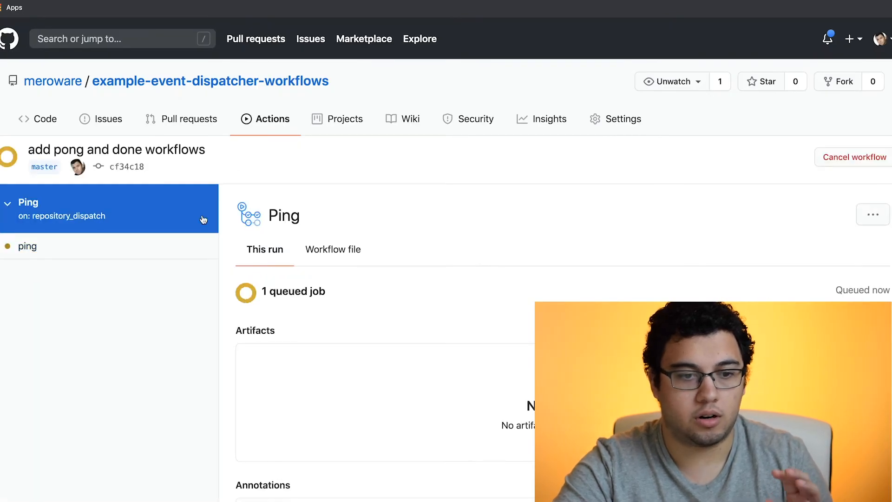
click(28, 245)
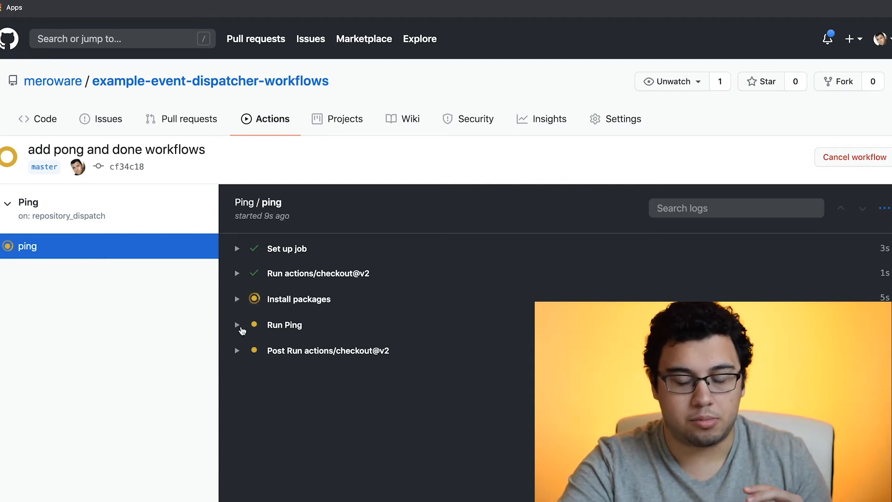
mouse_move(179, 348)
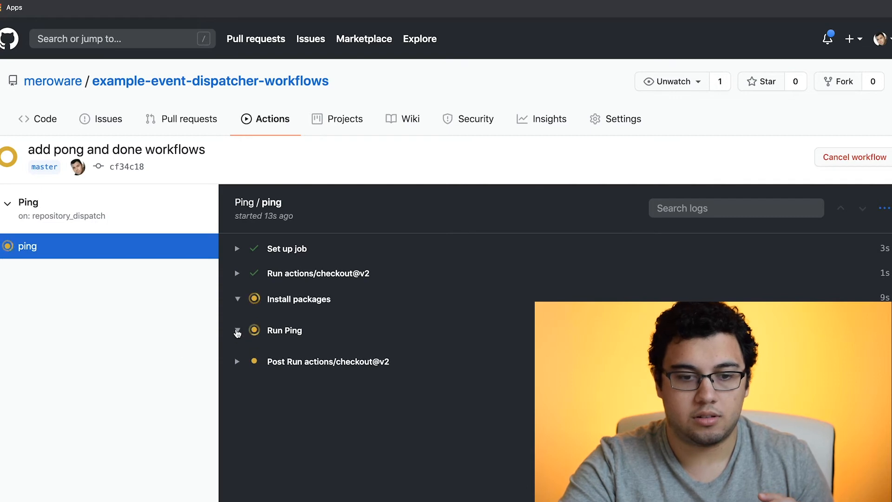
click(237, 330)
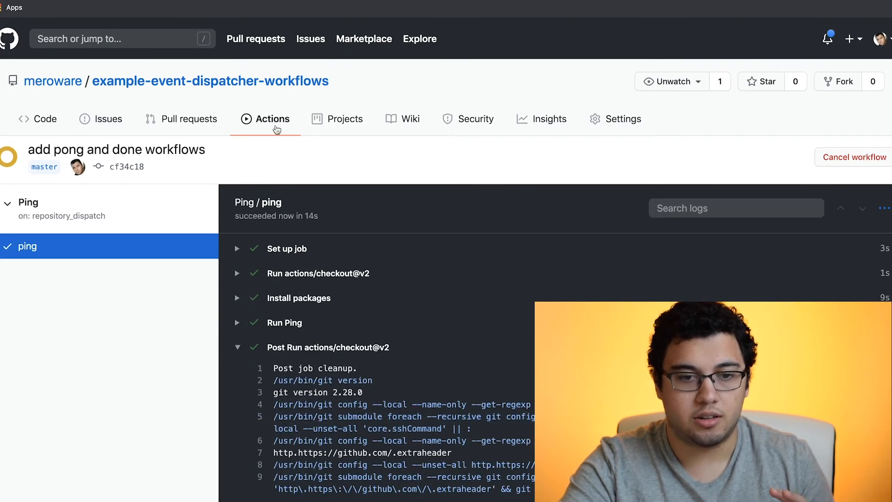
click(272, 119)
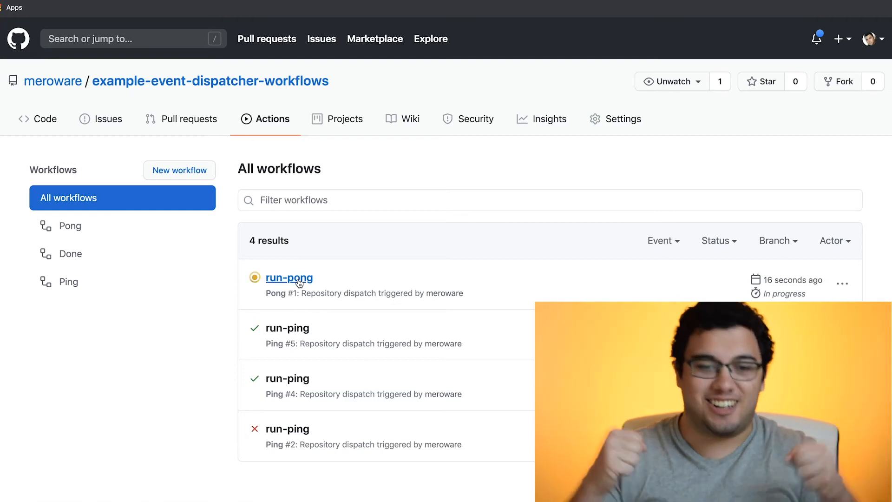
View the run-pong run's job, then the queued run-done run's job log.
click(288, 277)
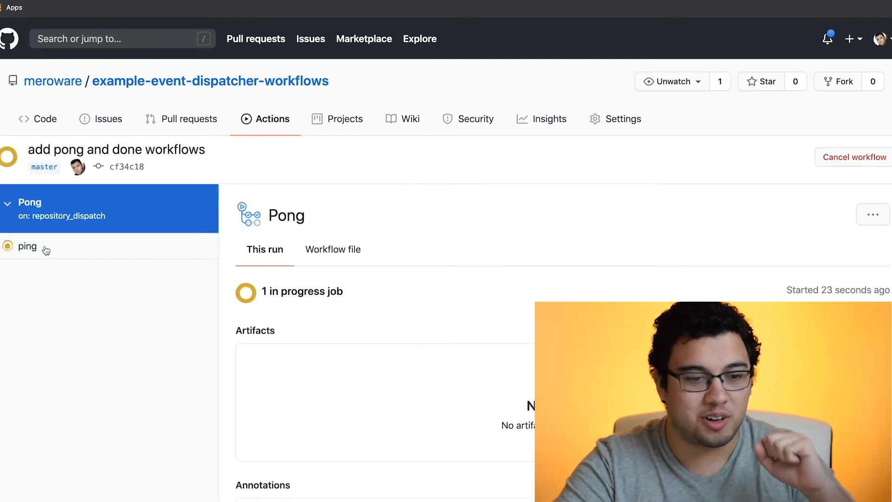
click(27, 246)
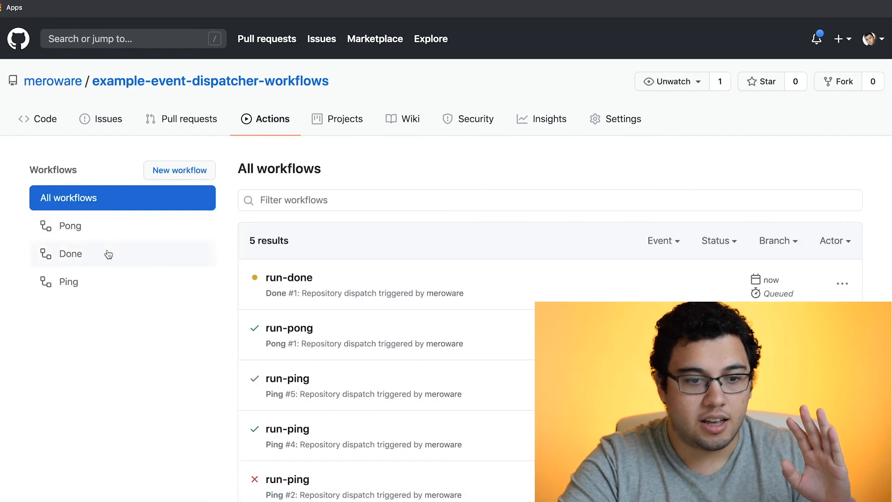
click(289, 277)
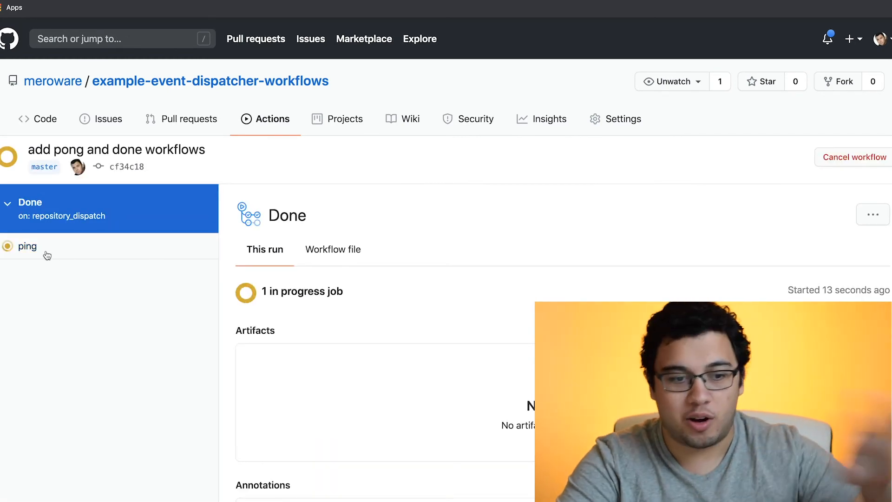
click(27, 245)
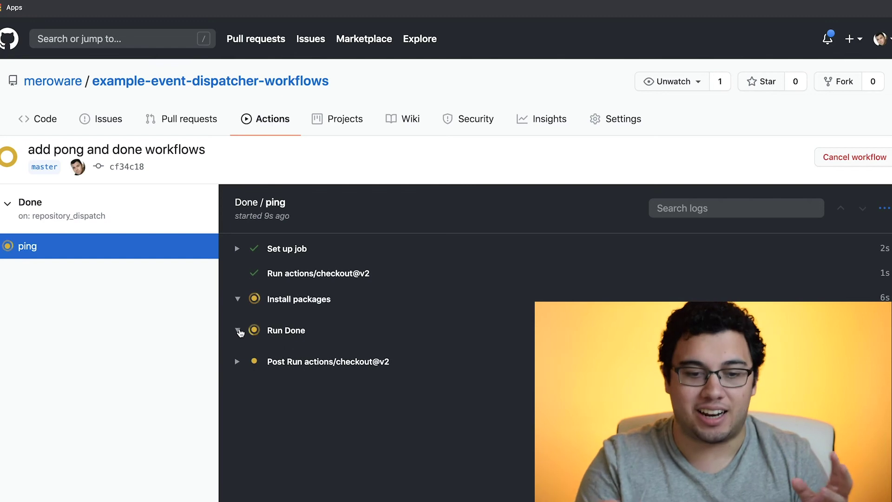
Expand the Run Done step output while the Done run completes.
click(237, 331)
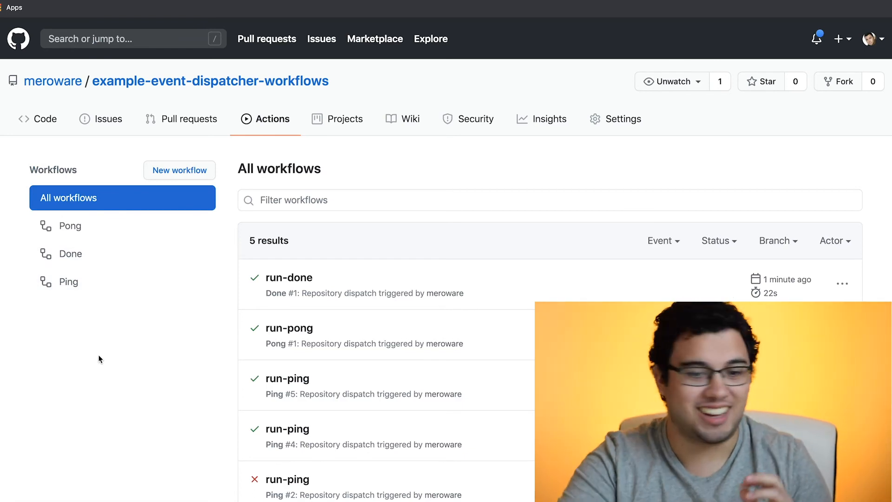
click(68, 282)
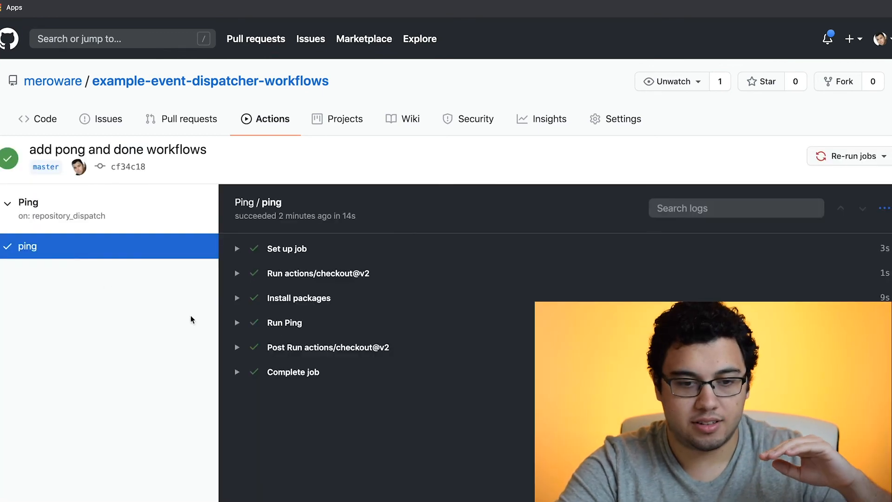
click(284, 323)
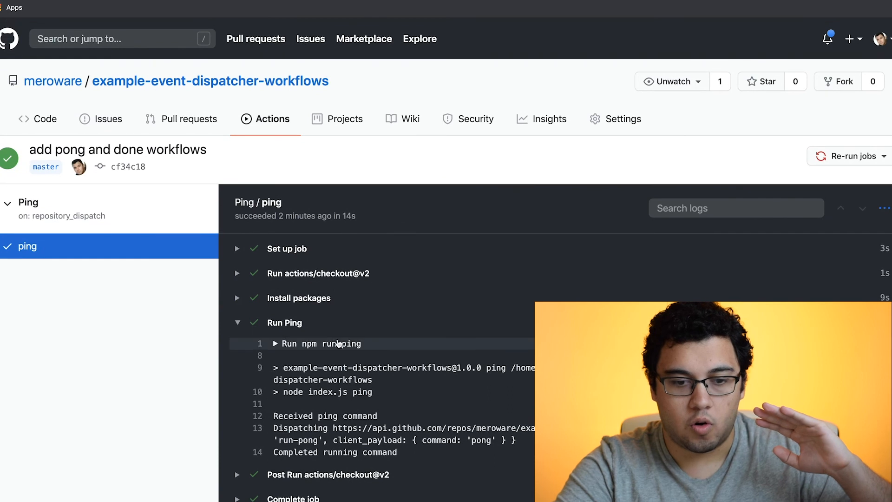
click(276, 343)
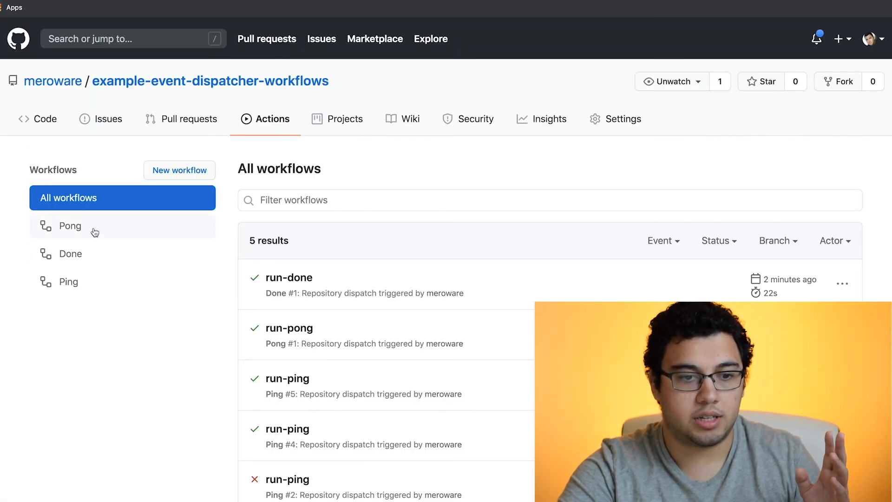
In the Pong workflow's run-pong job log, highlight the dispatched run-done event.
click(70, 225)
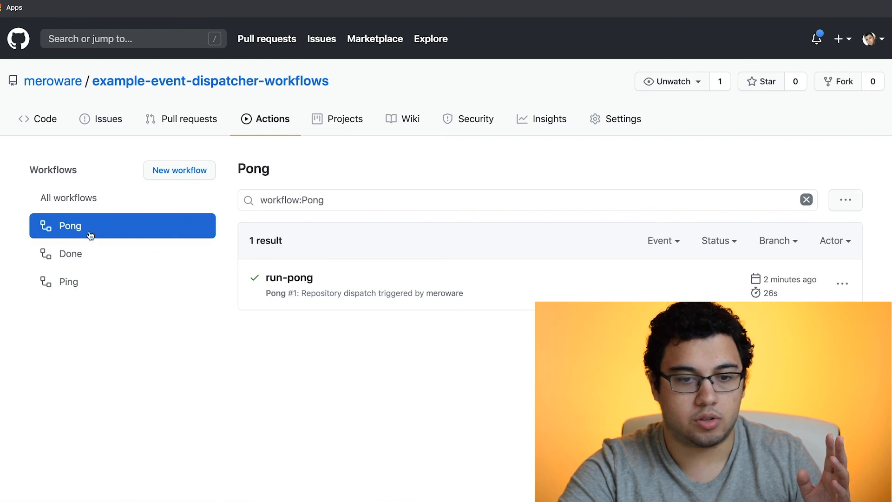
click(289, 277)
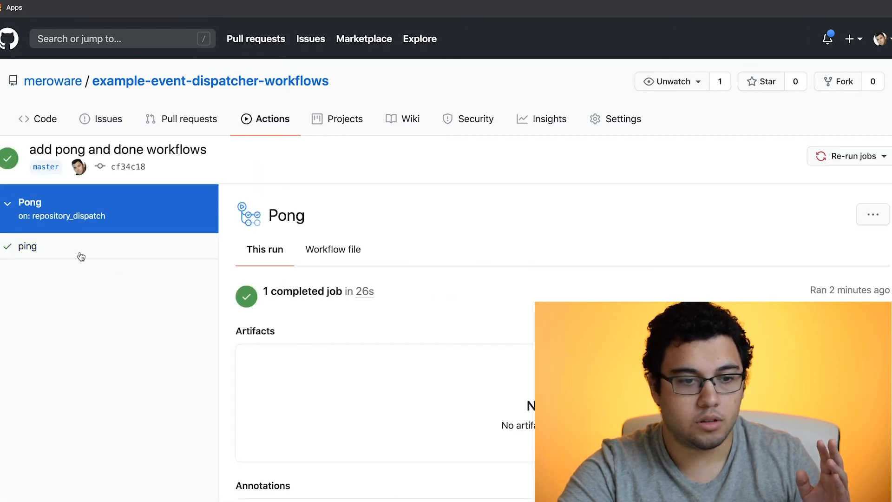
click(27, 245)
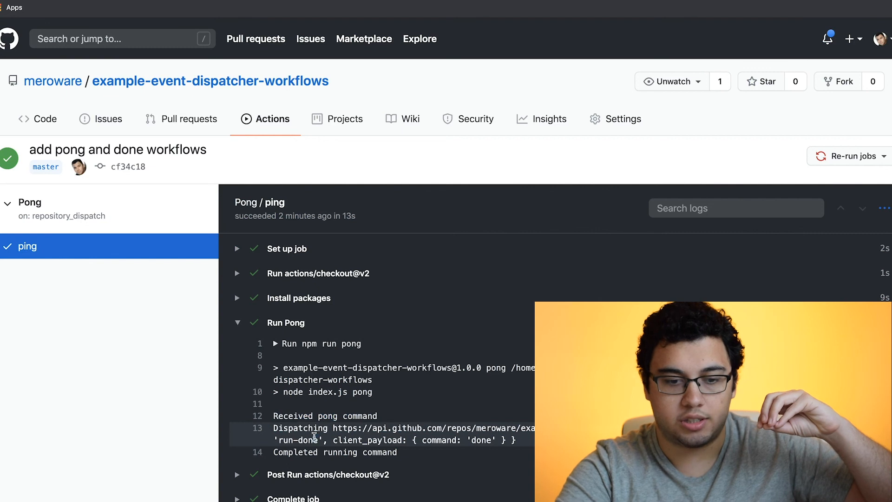
drag(429, 439, 495, 439)
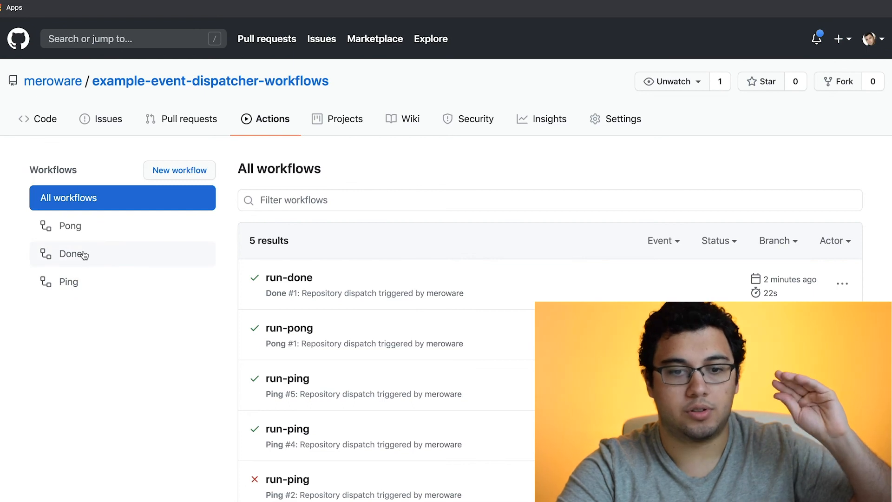
Show the Done run's Run Done step printing 'I GUESS WE ARE DONE!!!'.
click(288, 277)
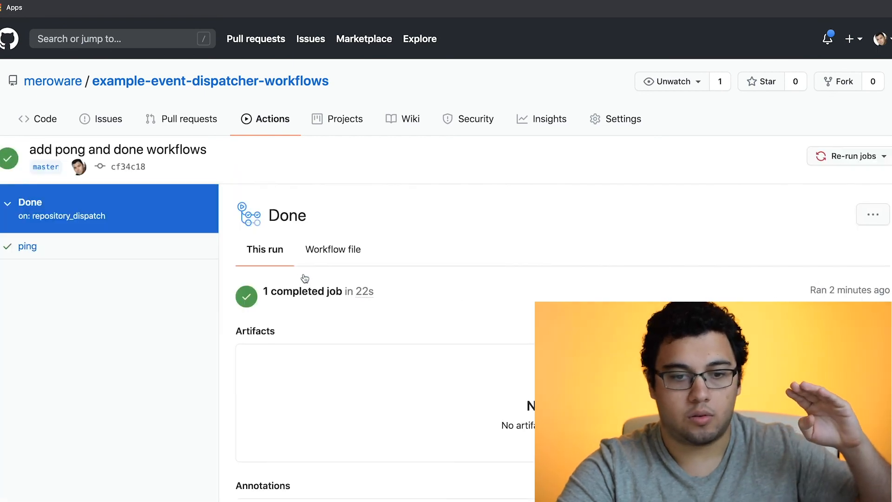
click(26, 246)
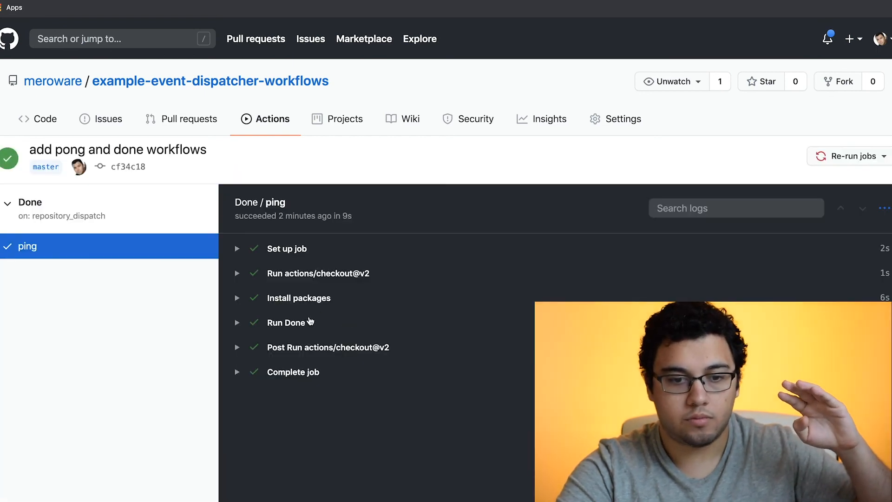
click(286, 322)
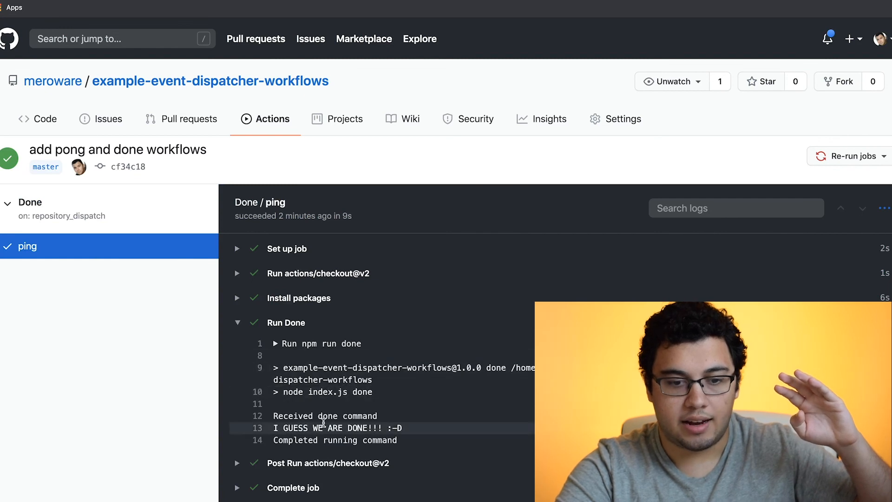